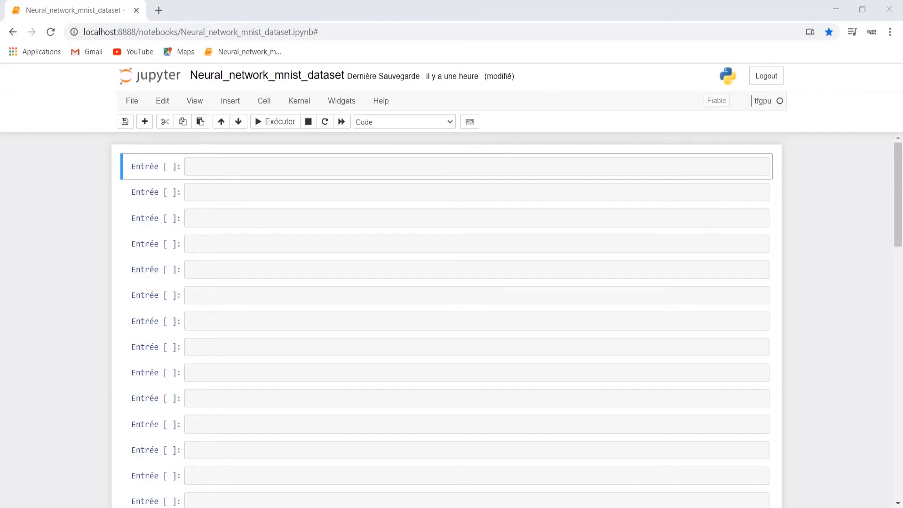
Import the MNIST dataset from Keras in the first cell under %%capture.
click(275, 121)
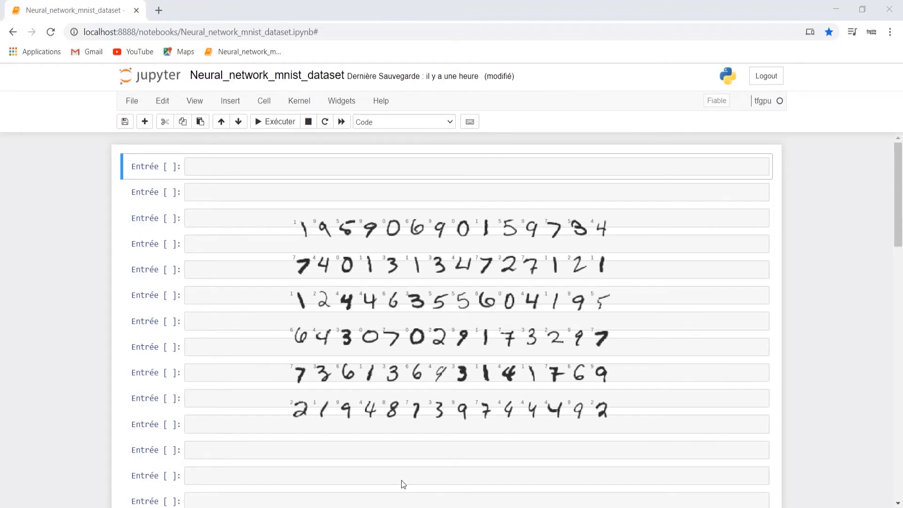
click(476, 167)
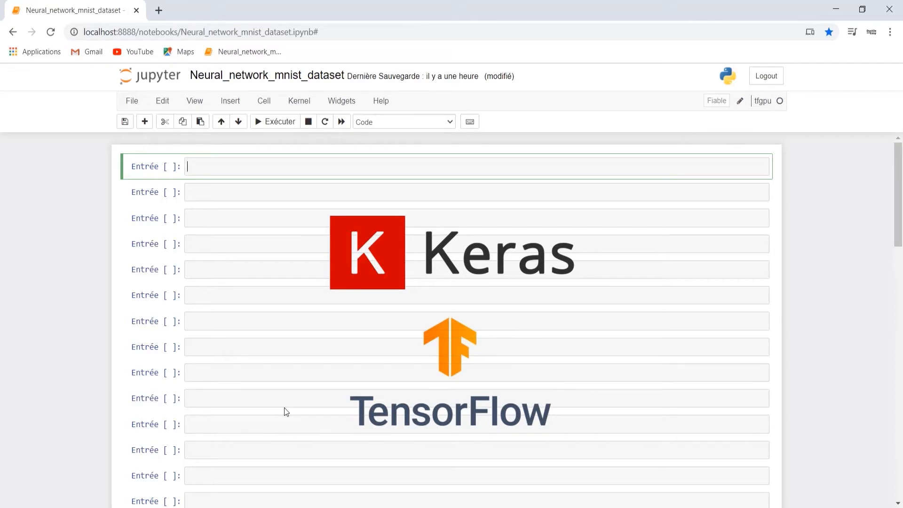
text(%%capt)
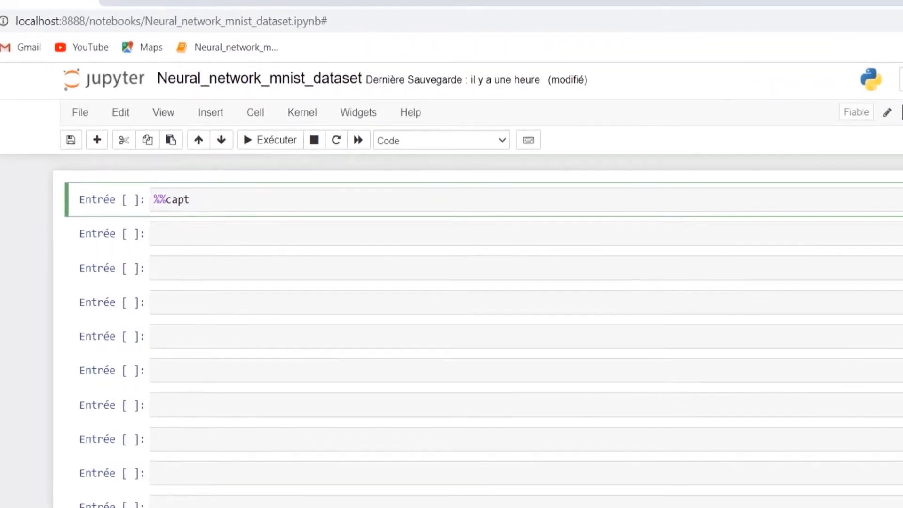
text(ure)
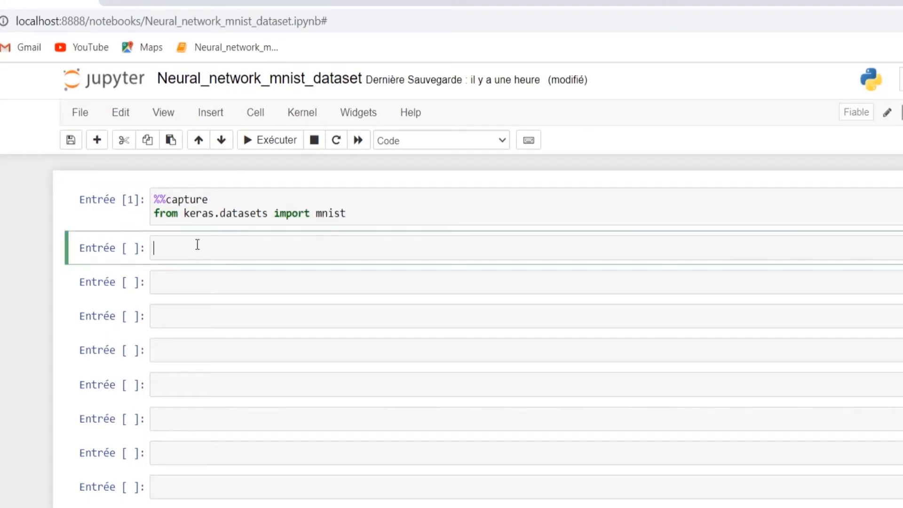
Load MNIST into (train_images, train_labels) and (test_images, test_labels) with mnist.load_data().
text((train_images, train)
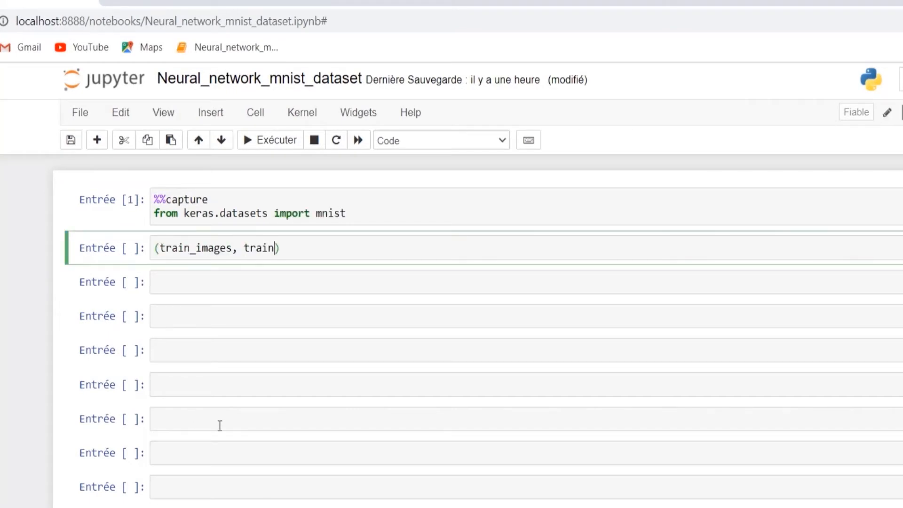
text(_labels),(test_images, test)
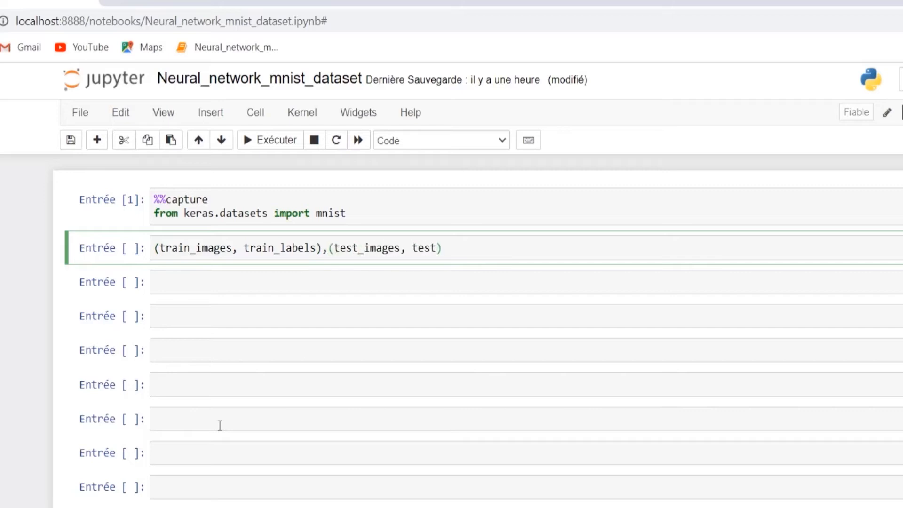
text(_labels) = mnist.load_data()
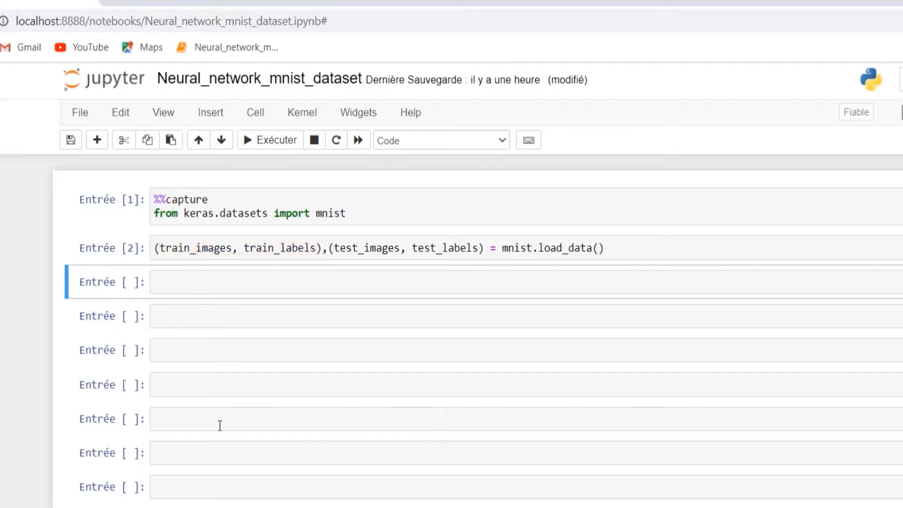
double_click(367, 248)
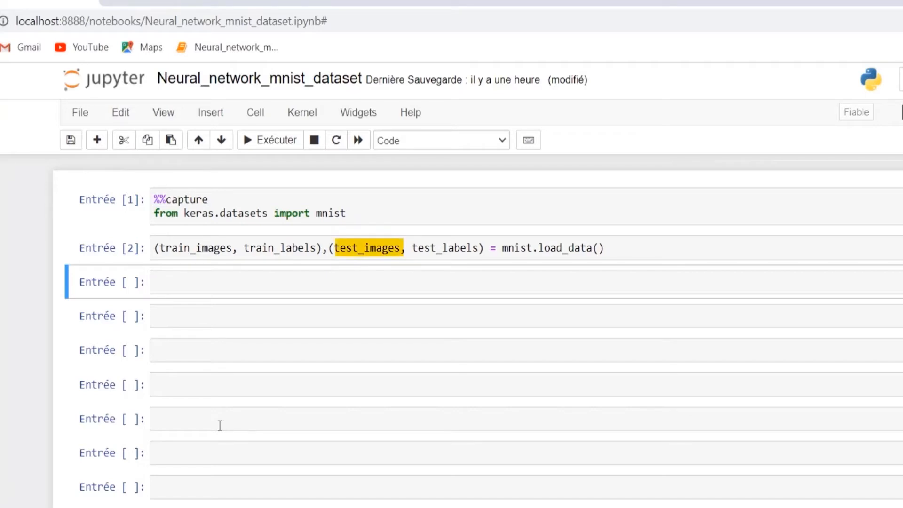
mouse_move(237, 353)
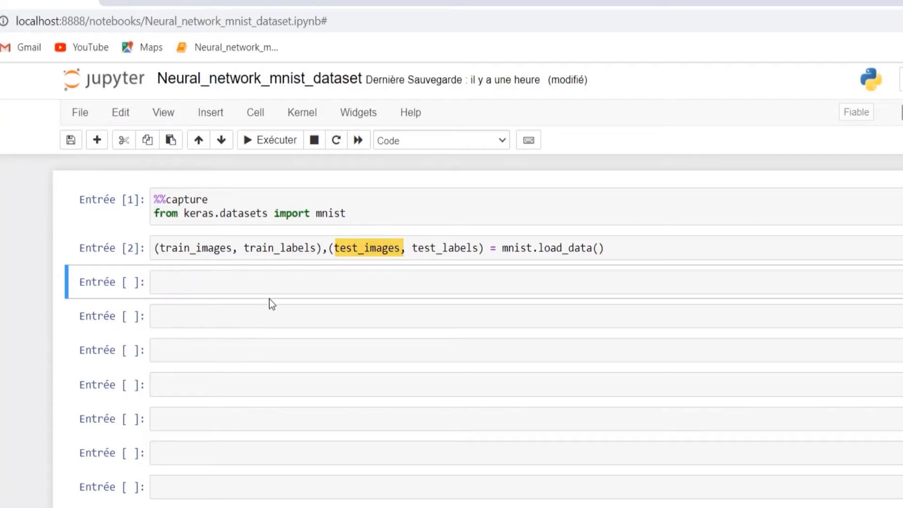
click(268, 282)
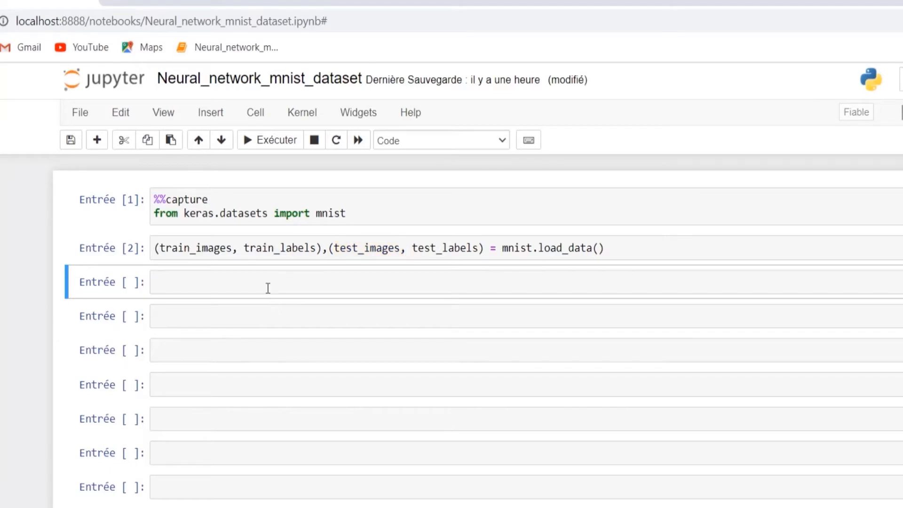
click(259, 282)
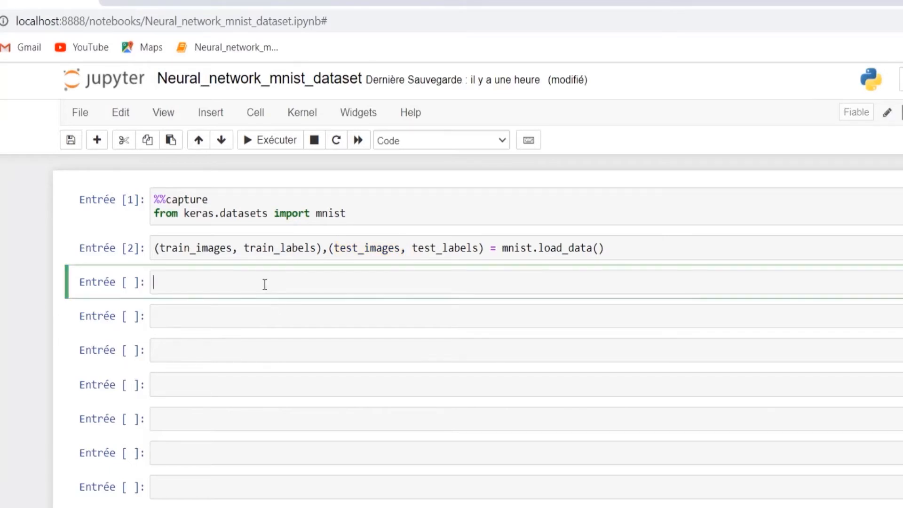
Inspect type(train_images) and its dtype, showing a numpy.ndarray of uint8.
text(type())
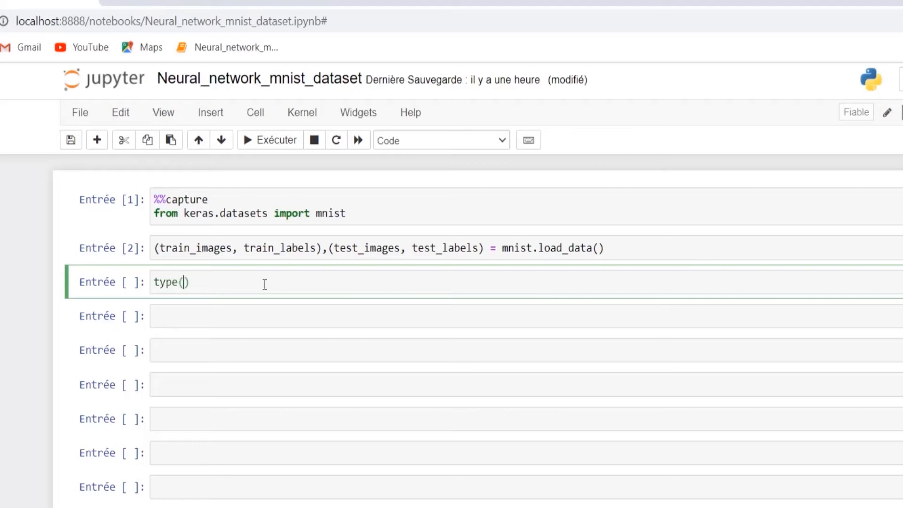
text(train_images)
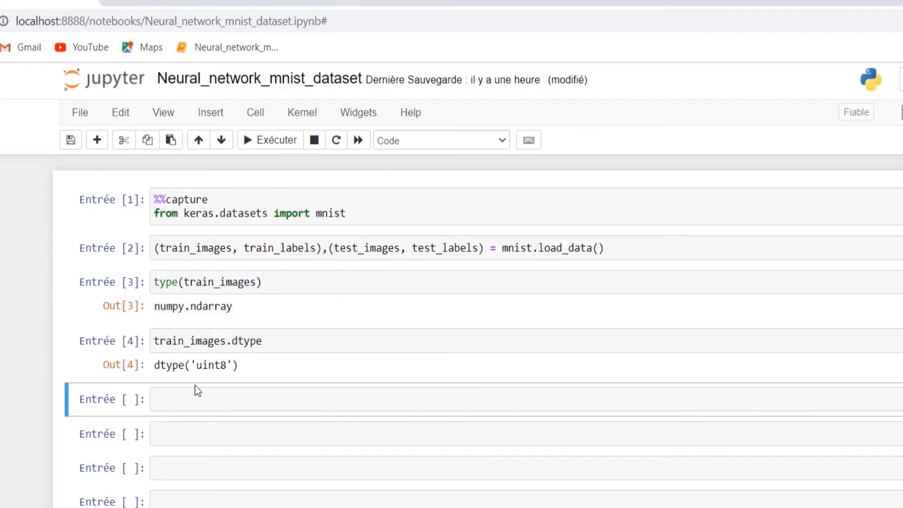
double_click(210, 365)
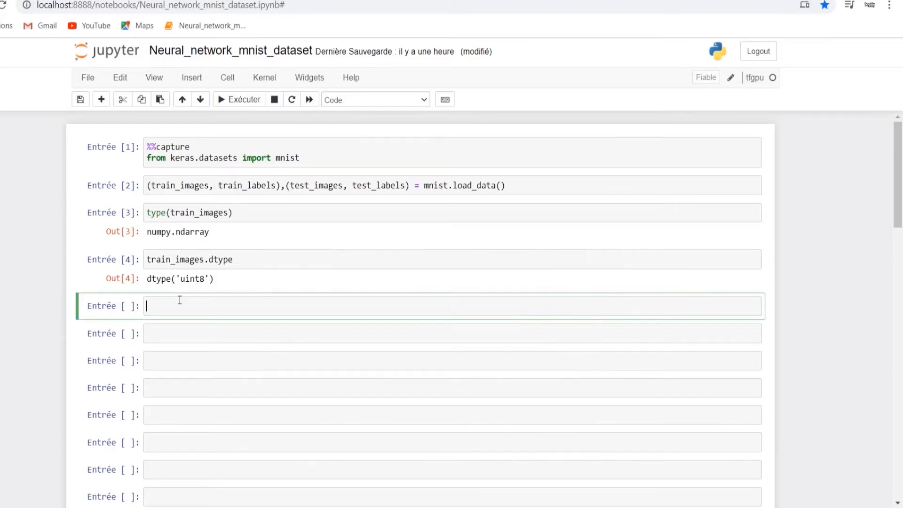
Check train_images.ndim and train_images.shape, revealing 3 dimensions and (60000, 28, 28).
text(train_images.ndim)
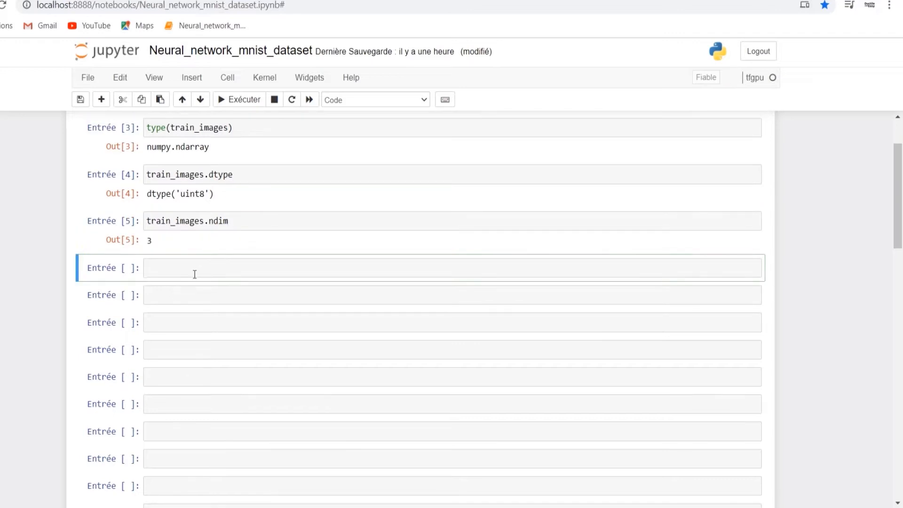
text(train_image)
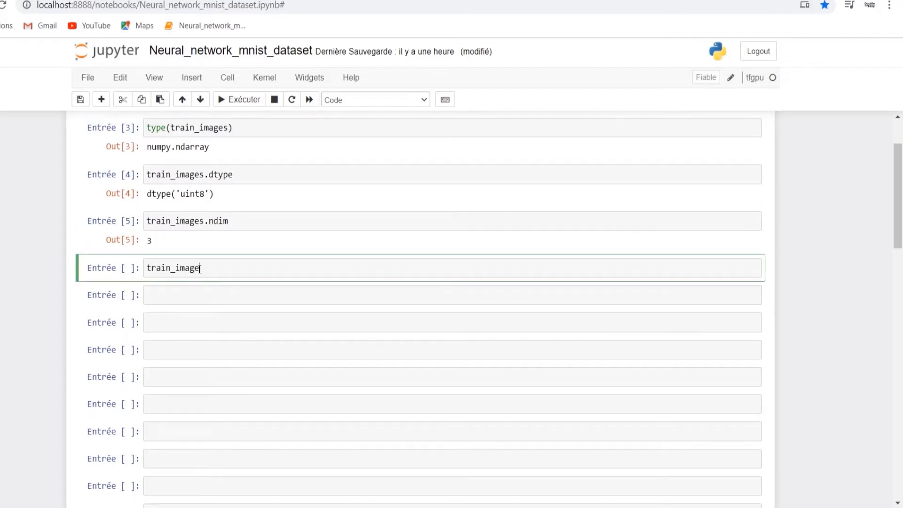
text(s.shape)
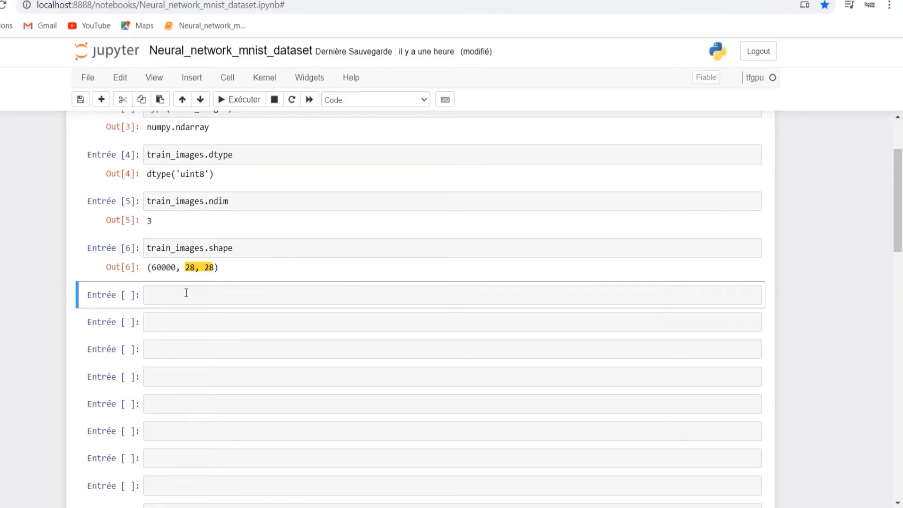
Import matplotlib.pyplot and plot training images 1 and 2 with plt.imshow in binary colormap.
text(import matplotlib.pyp)
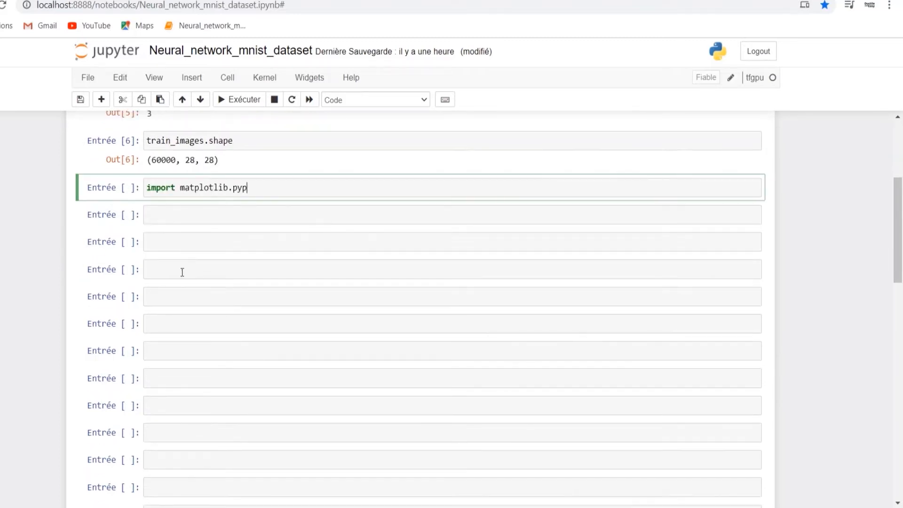
text(lot as plt)
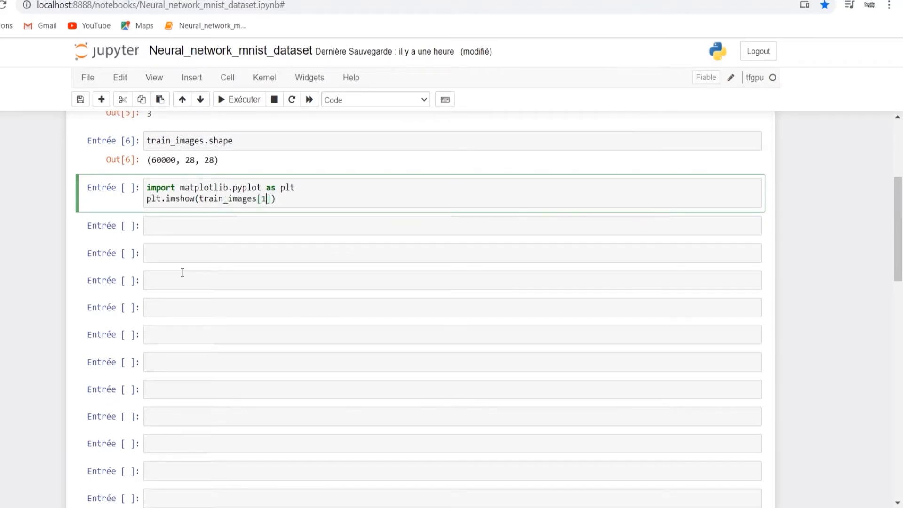
click(238, 99)
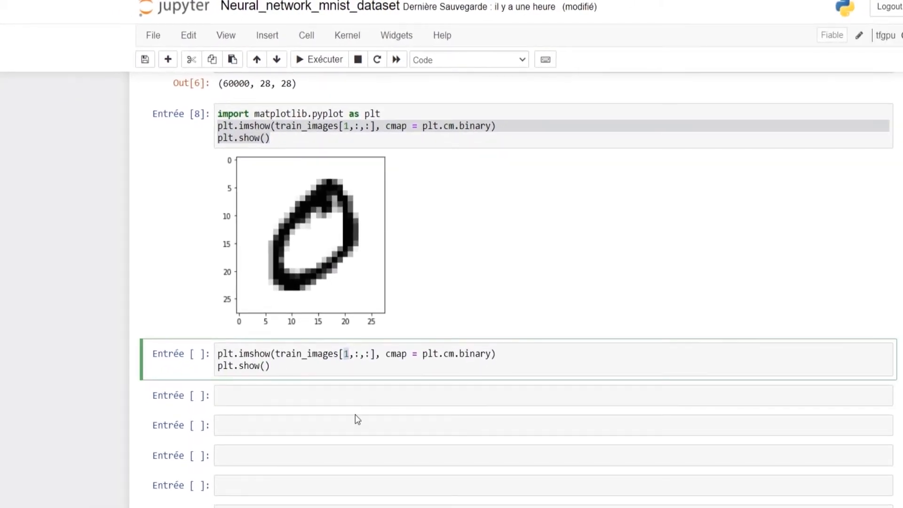
click(319, 58)
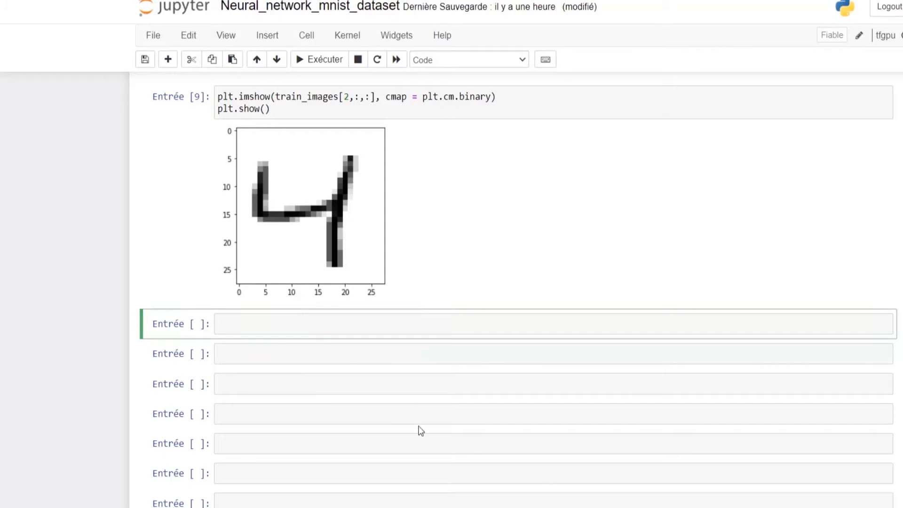
Inspect train_labels shape and individual label values 0 and 4.
text(type(tes)
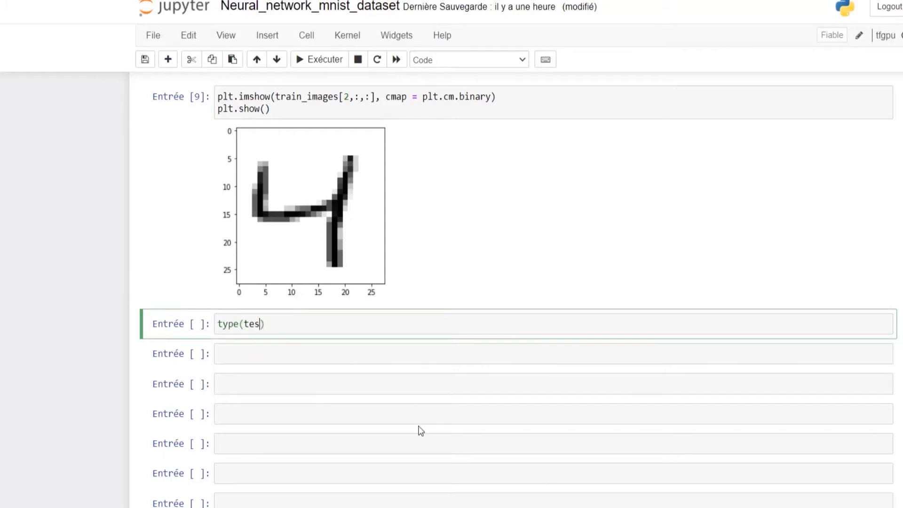
text(train_labels)
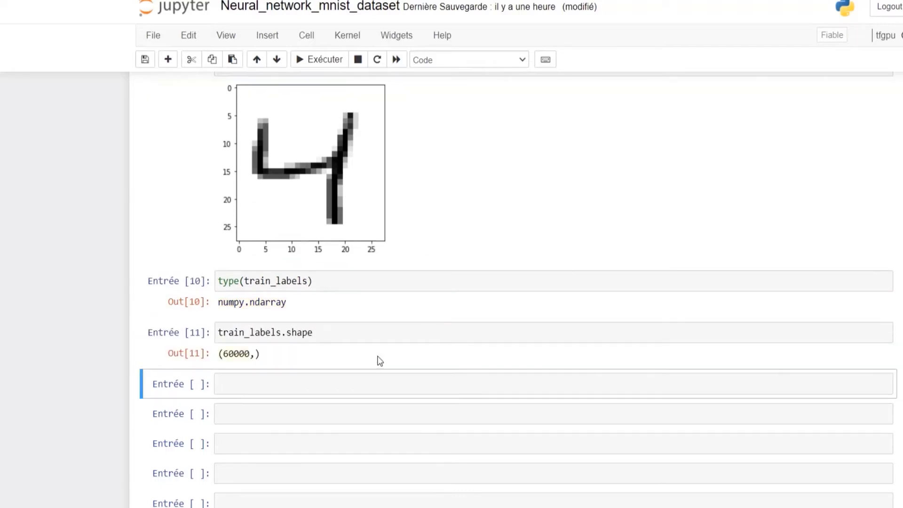
double_click(233, 354)
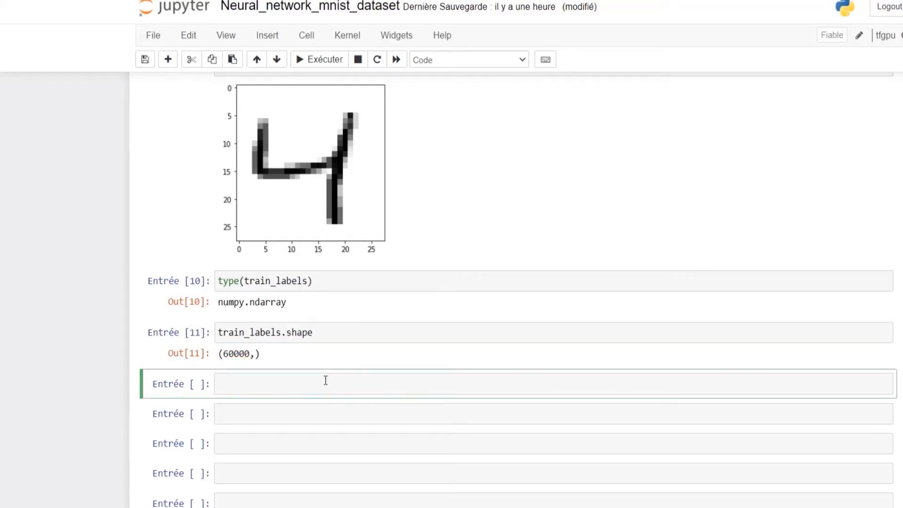
text(train_labels)
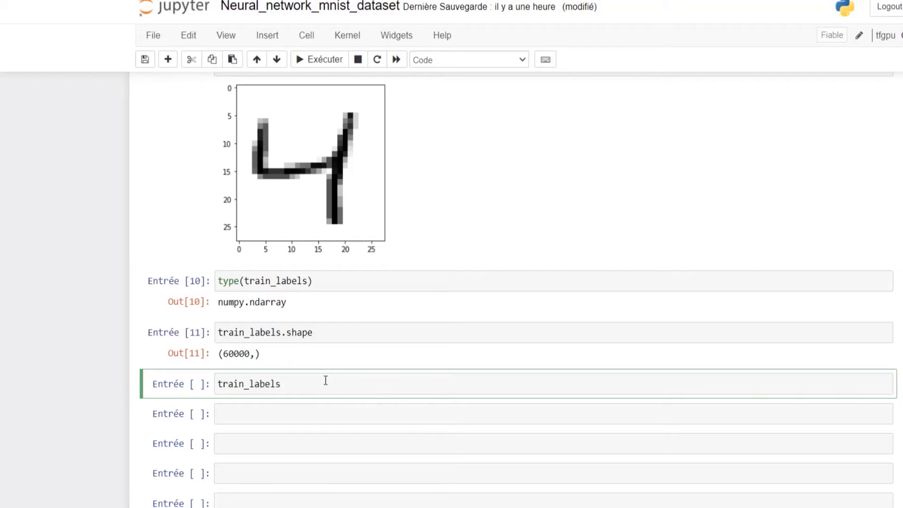
text([])
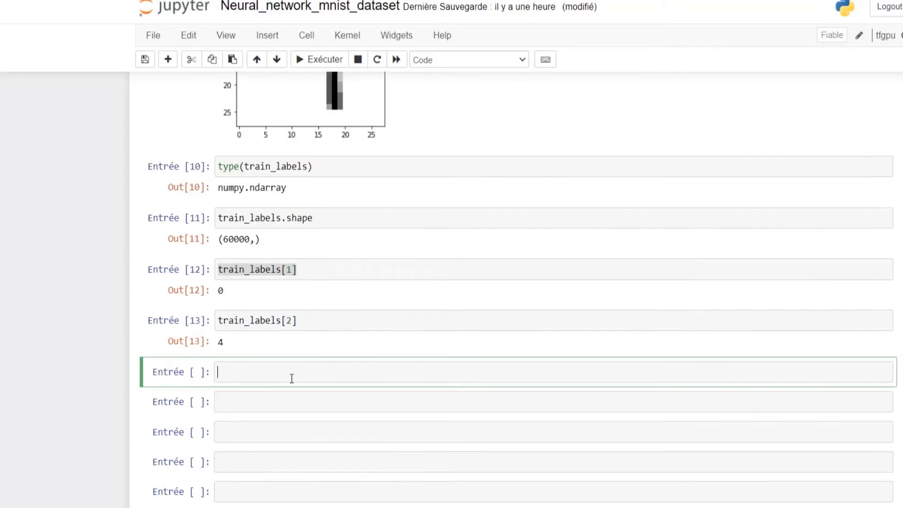
Check type and shape of test_images (10000, 28, 28) and test_labels (10000,).
text(type(test))
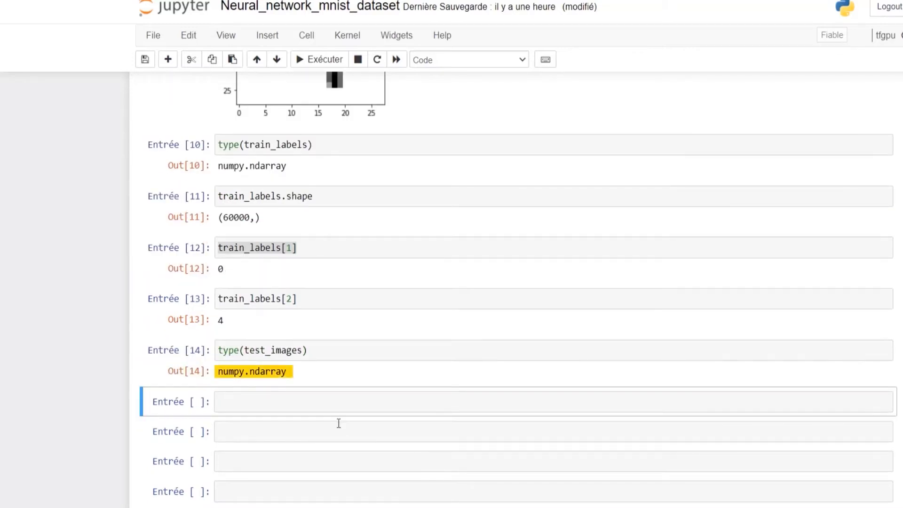
text(test_images.shape)
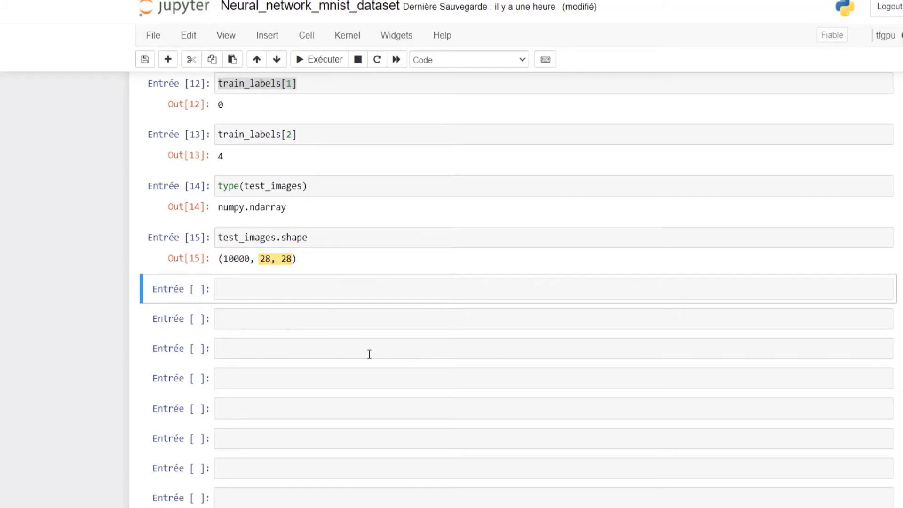
text(test_images.ndim)
click(553, 318)
text(test_labels.shape)
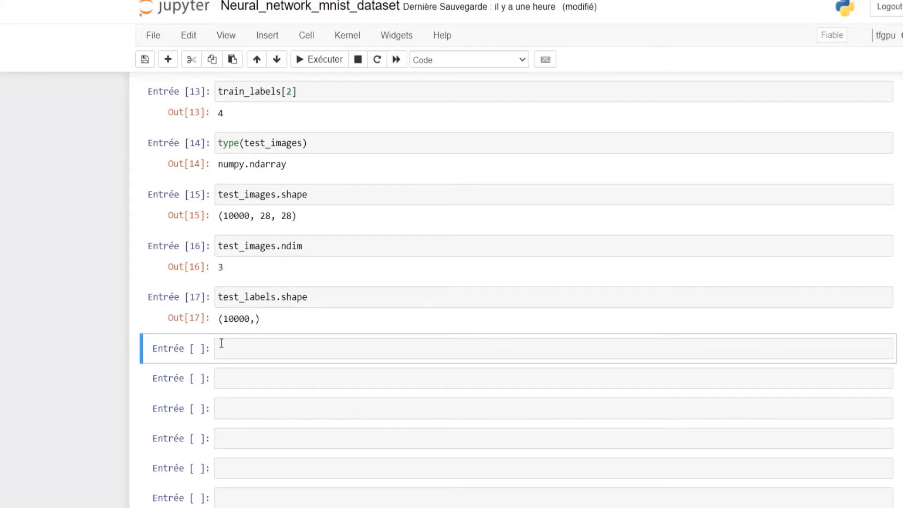
double_click(235, 319)
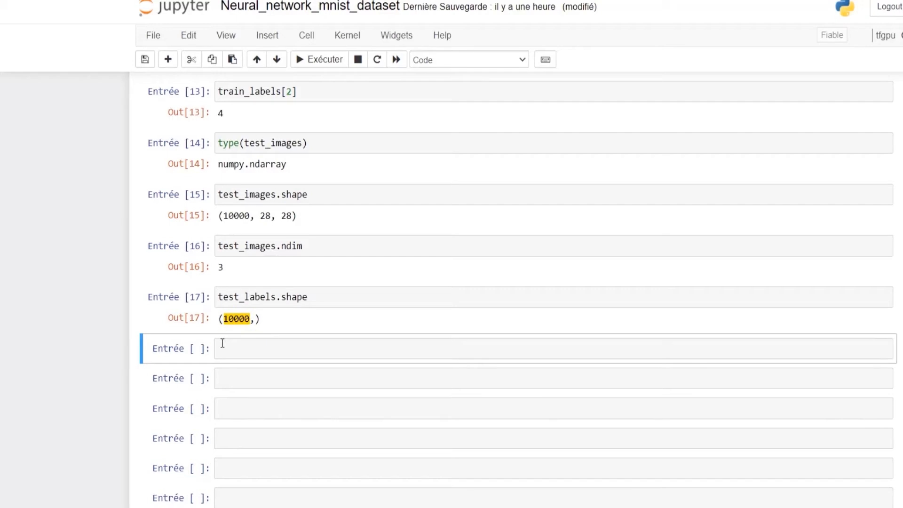
scroll(down, 3)
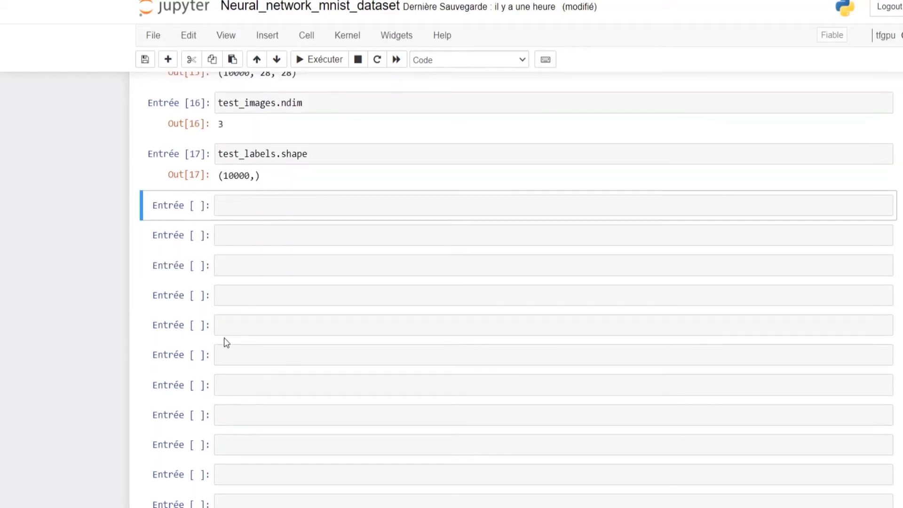
mouse_move(799, 392)
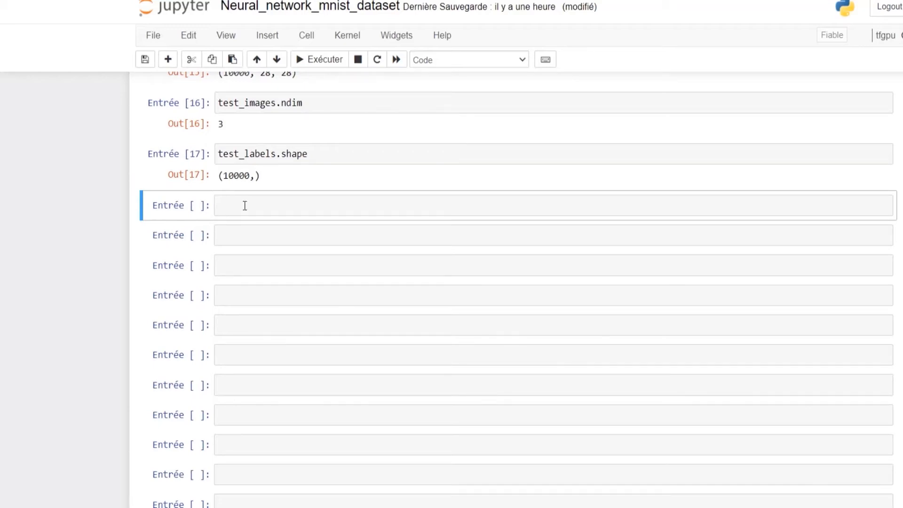
Reshape train_images to (60000, 28*28) flattened vectors.
text(train_images)
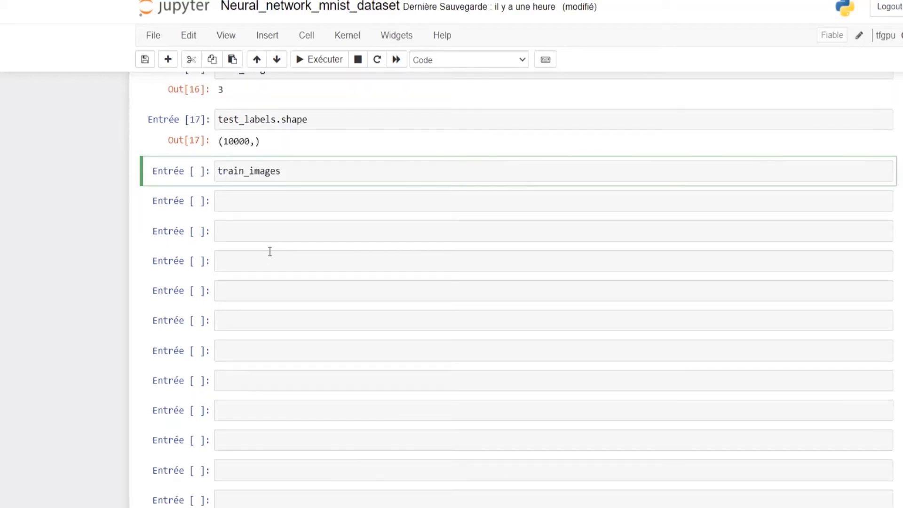
text(= train_images)
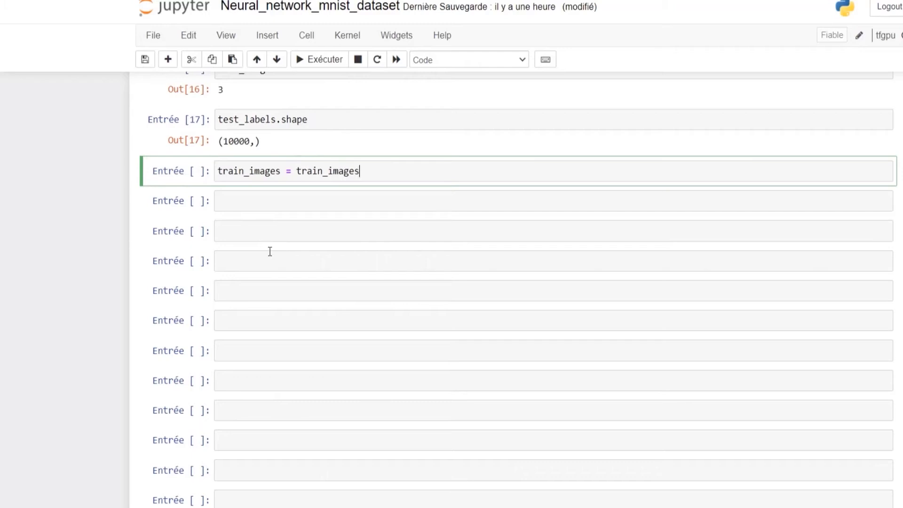
text(.reshape())
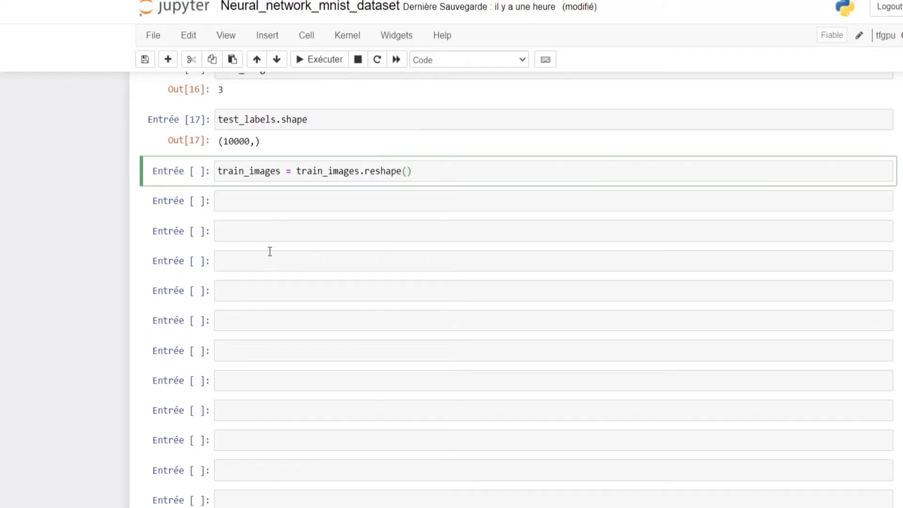
text((60000,28*28))
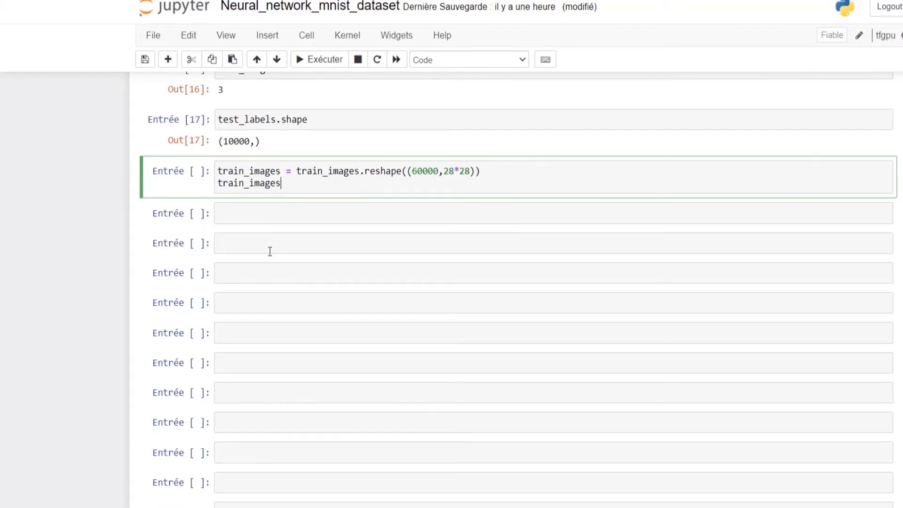
Convert train_images to float32 scaled by 255.
text(= train_images)
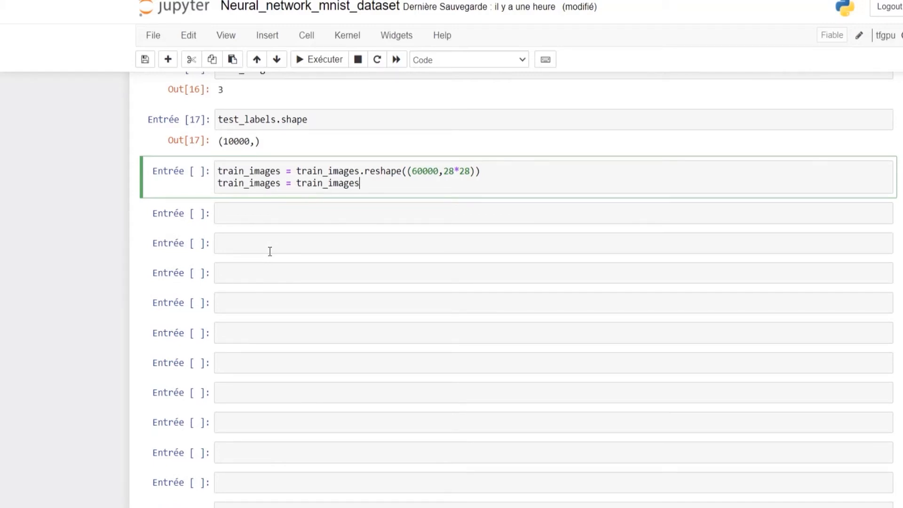
text(.astype)
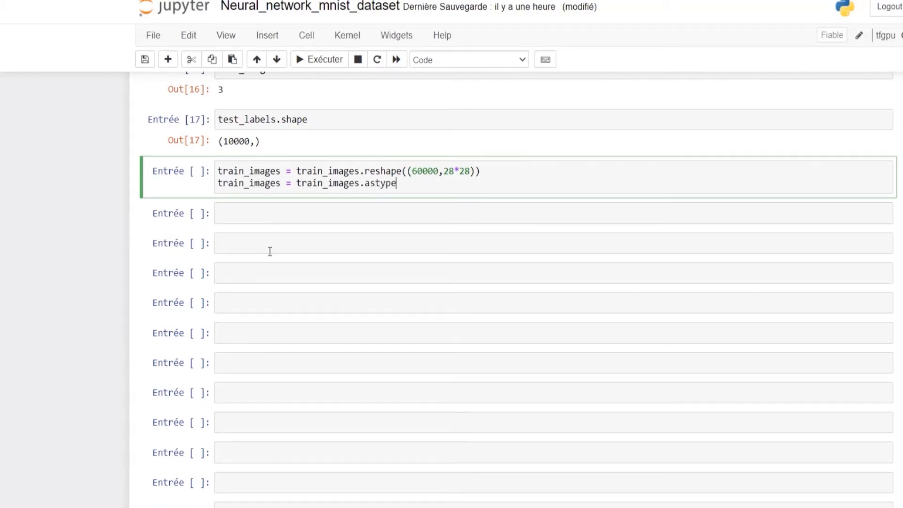
text(("flo"))
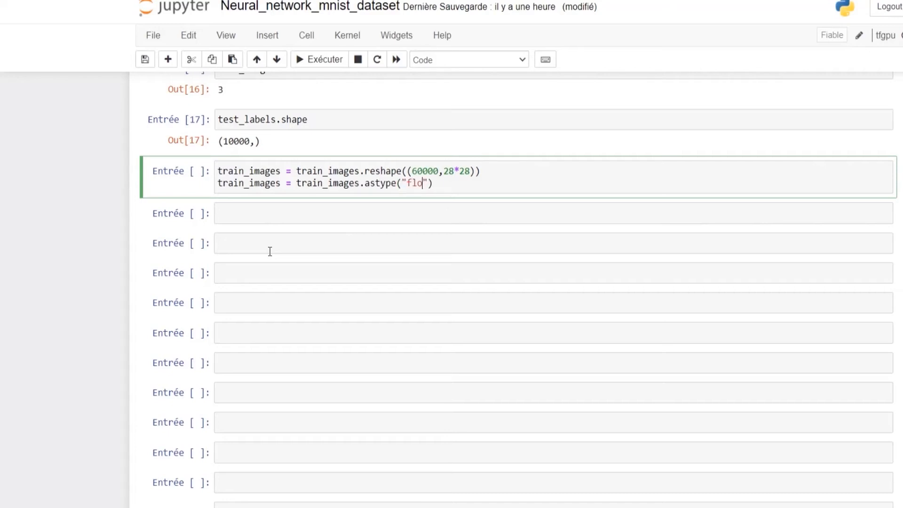
text(at32)
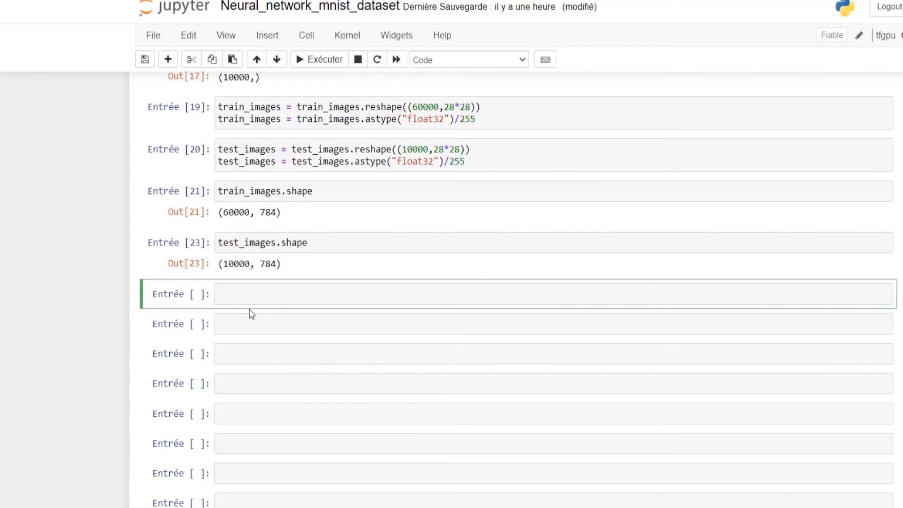
One-hot encode the labels with to_categorical and import models and layers from Keras.
text(fr)
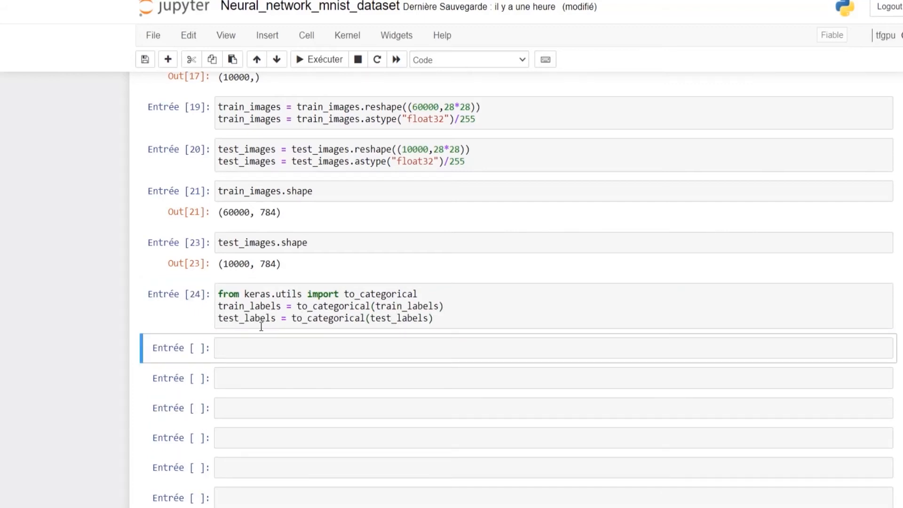
text(from keras i)
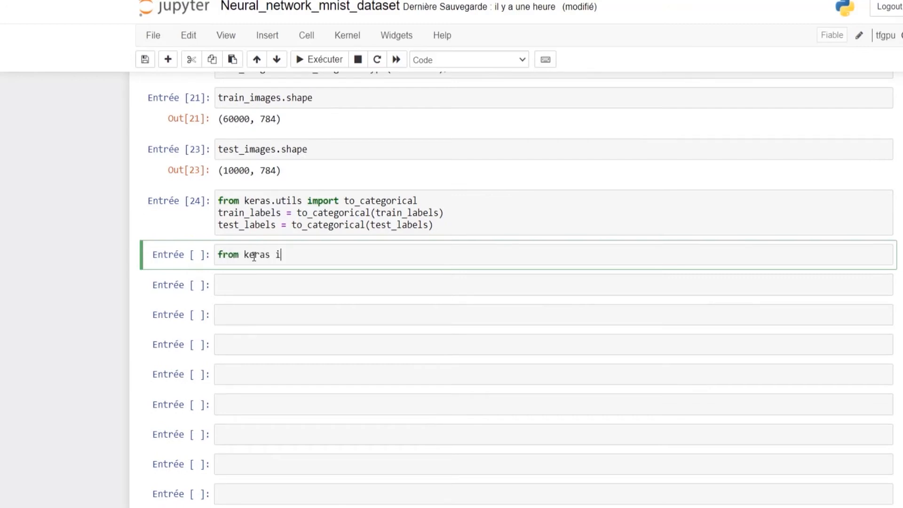
text(mport models)
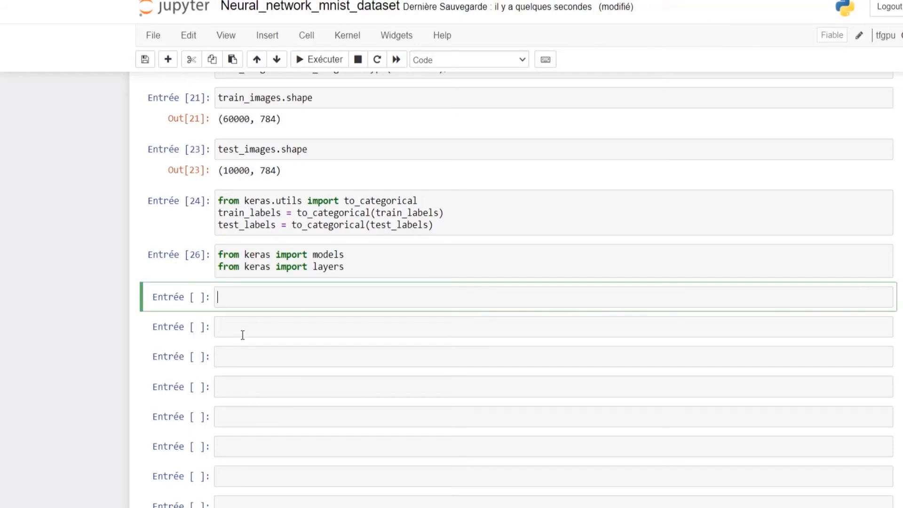
Create an empty model with models.Sequential() and run the cell.
text(model)
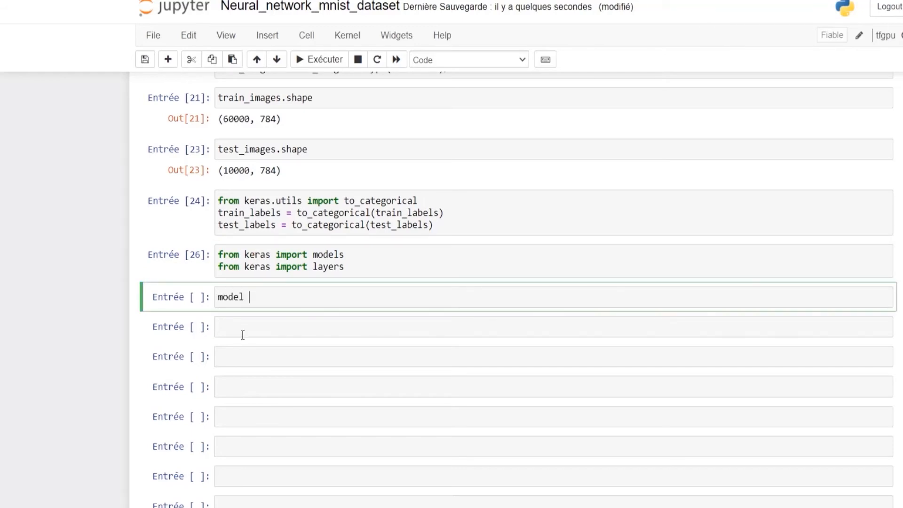
text(= models.)
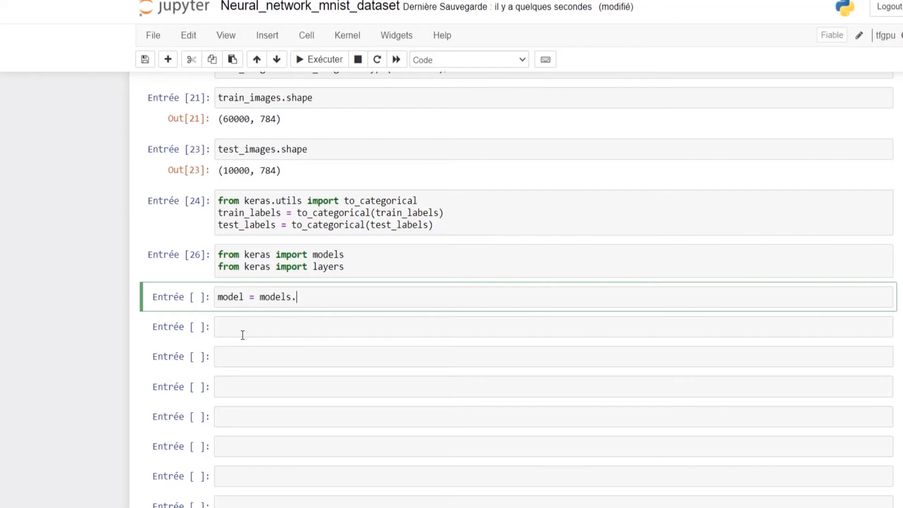
text(Sequens)
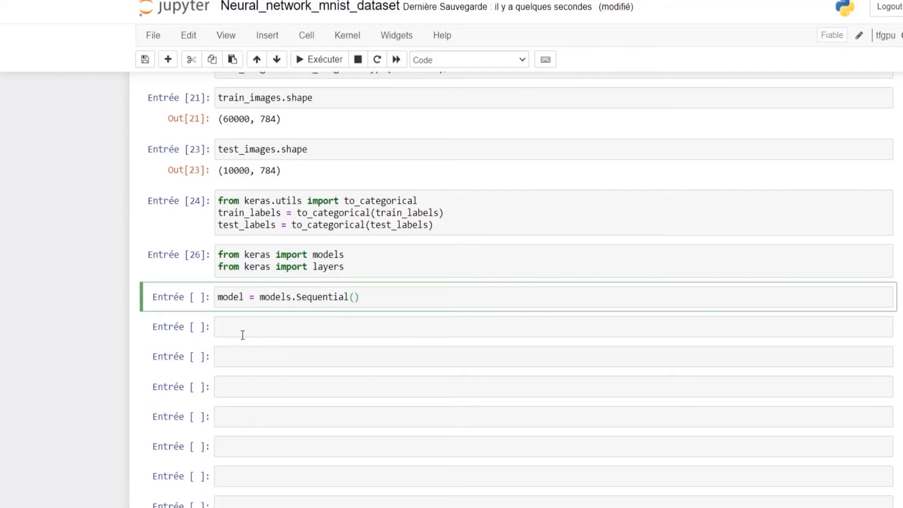
key(shift+Return)
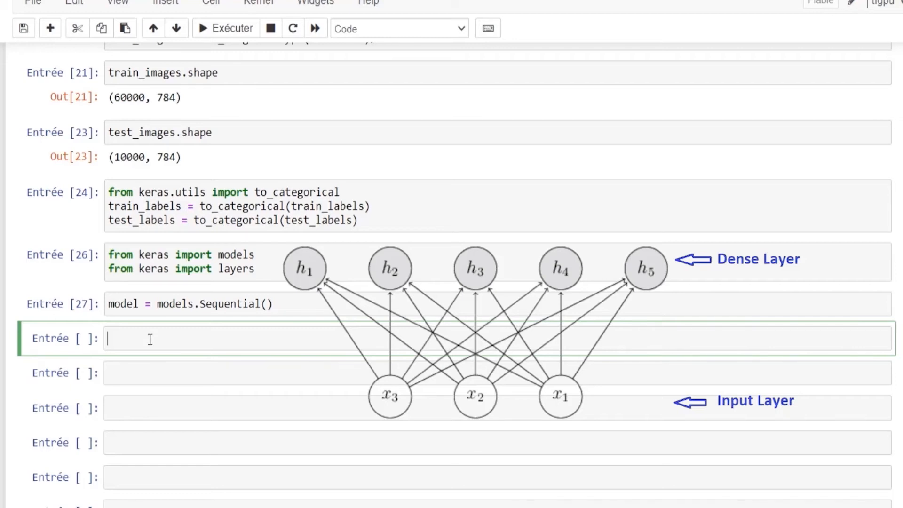
Add a Dense layer of 512 relu units with input_shape (28*28,).
text(model.add(layers.Dense(5)))
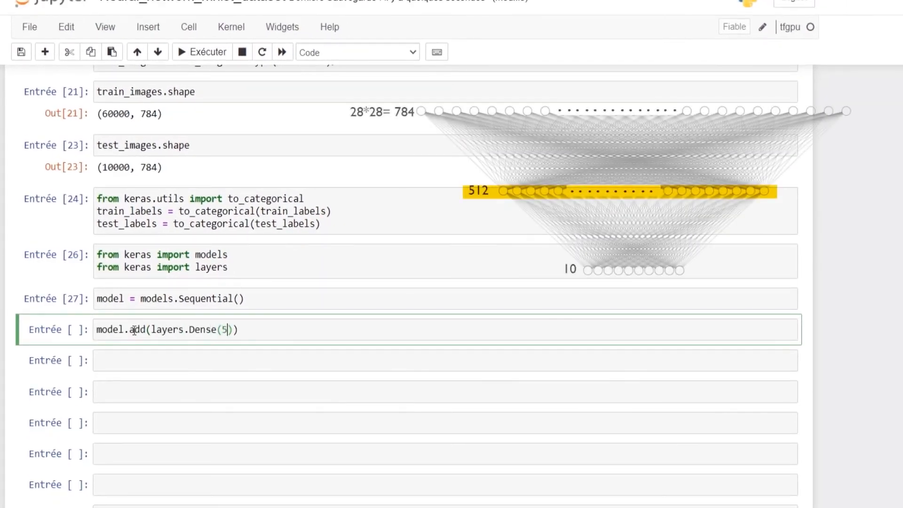
text(12)
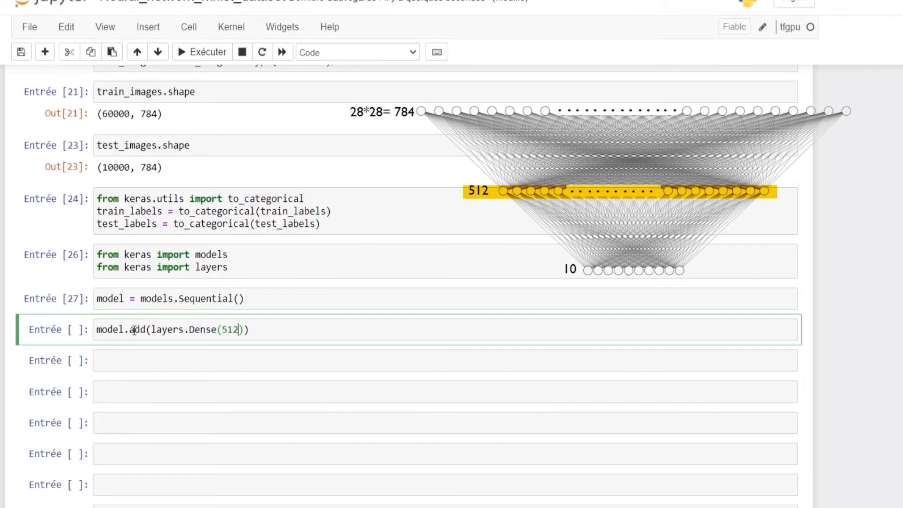
text(, a)
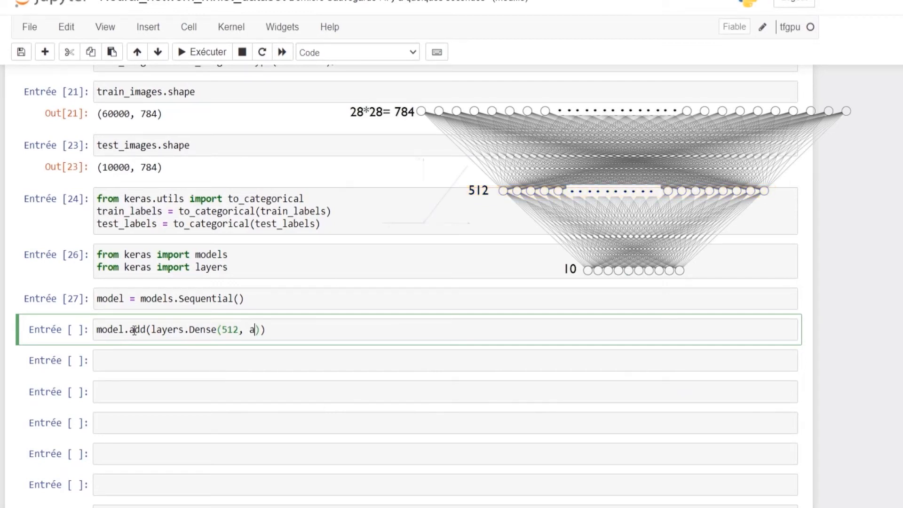
text(ctivation)
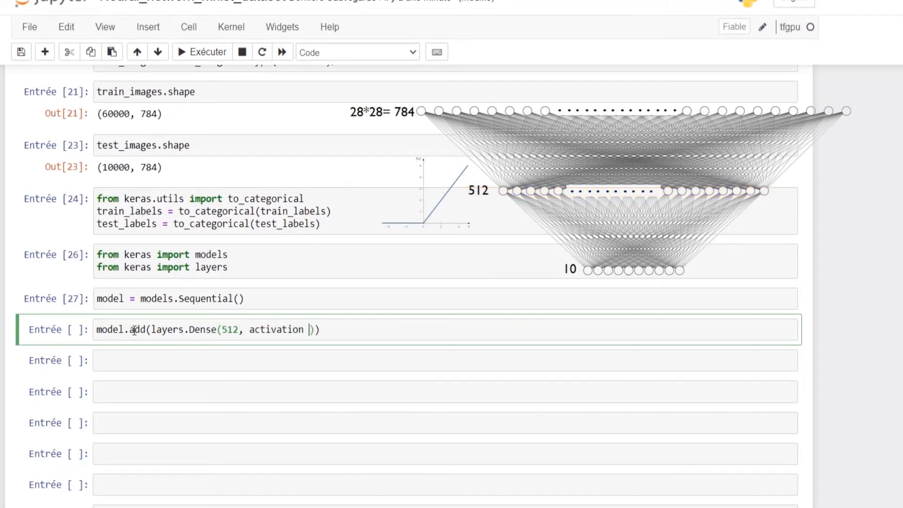
text(= "relu")
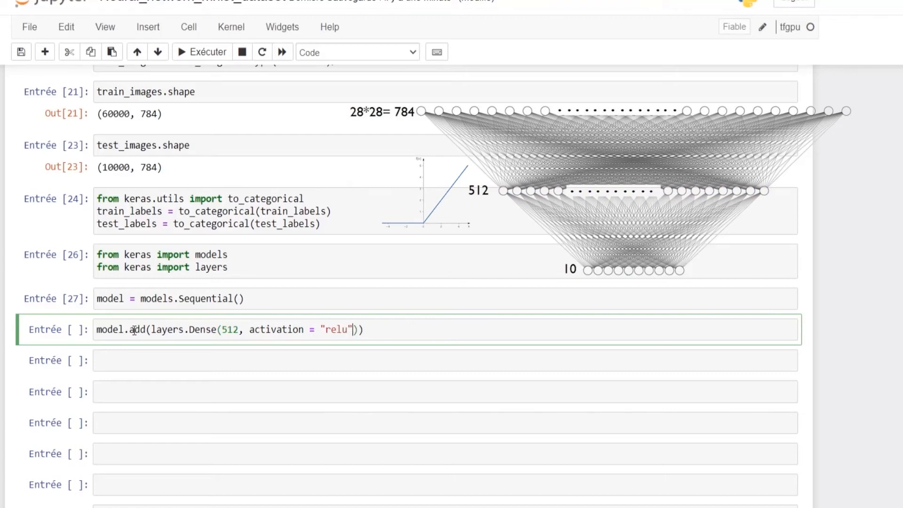
text(, input_shape = (28*28,)
text(mod)
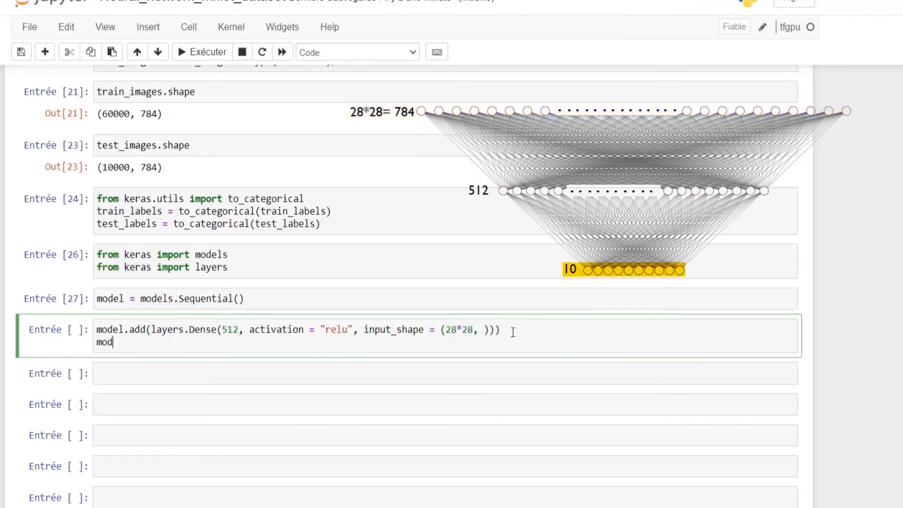
Add a Dense output layer of 10 softmax units and run the cell.
text(el.add())
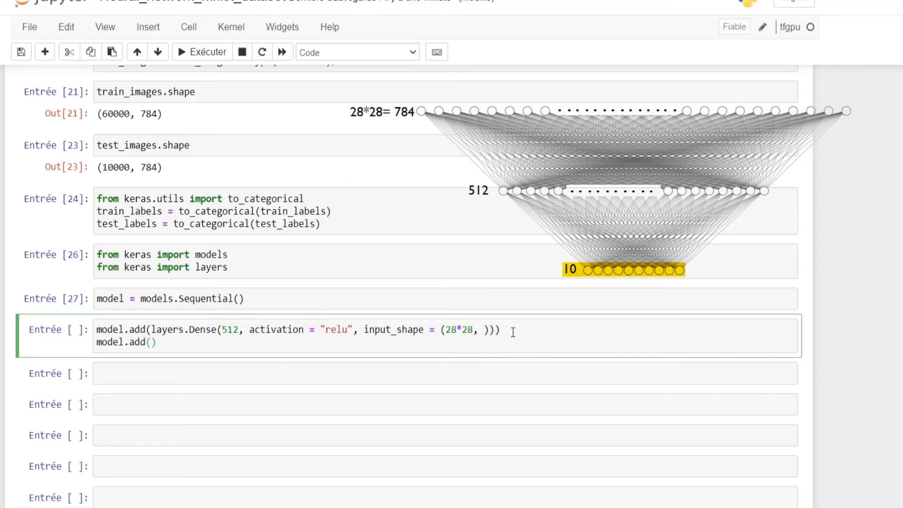
text(layers.Dens)
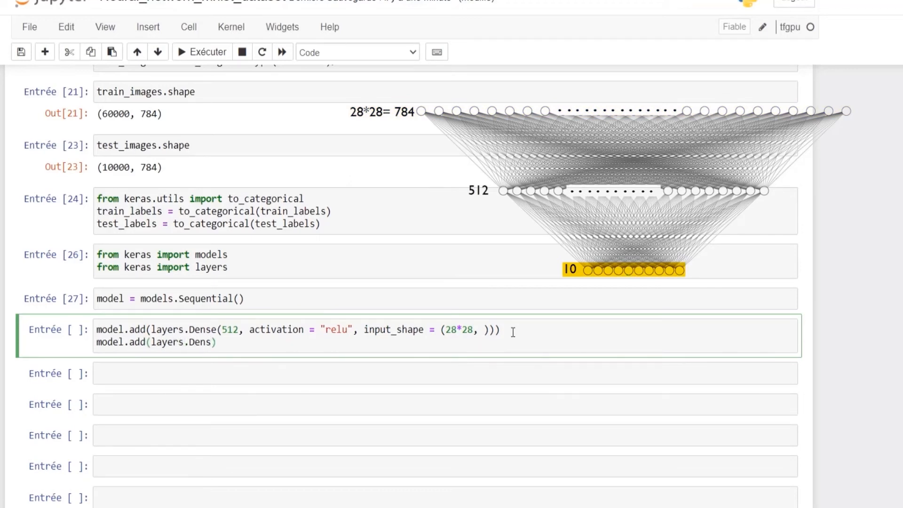
text(e(10,))
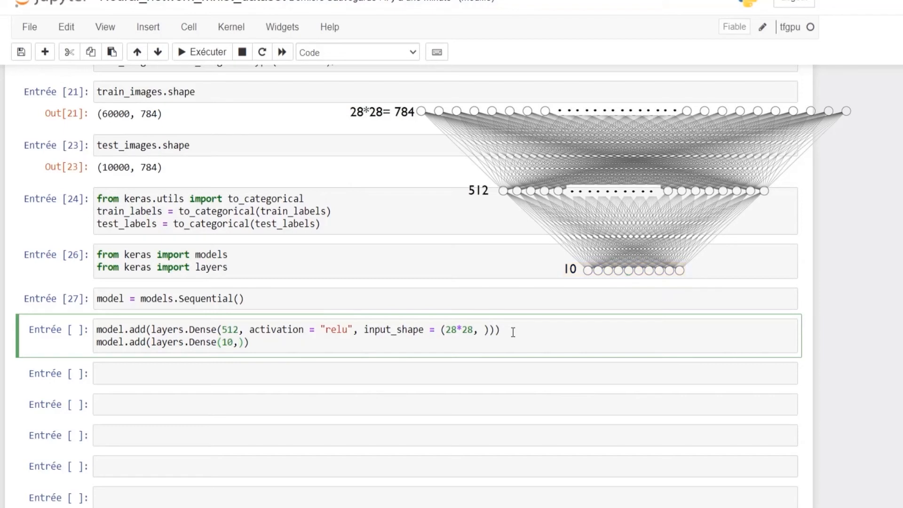
text(activa)
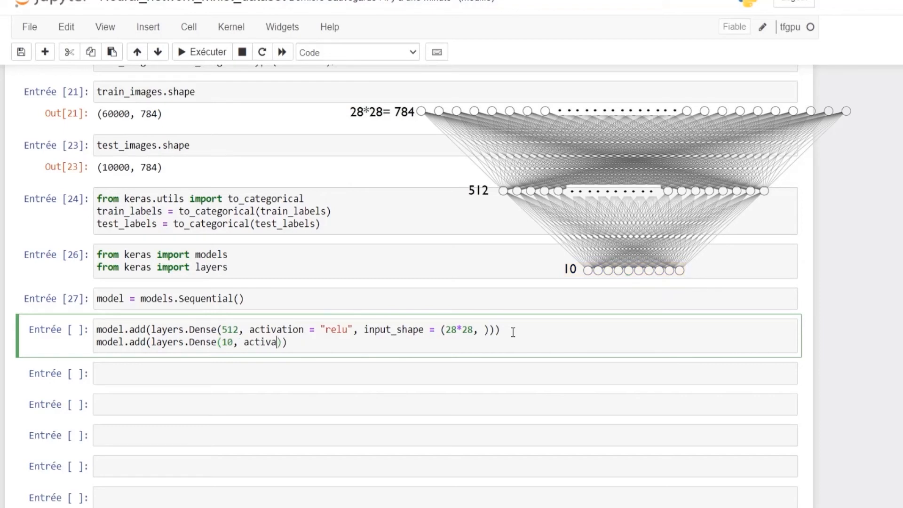
text(tion =)
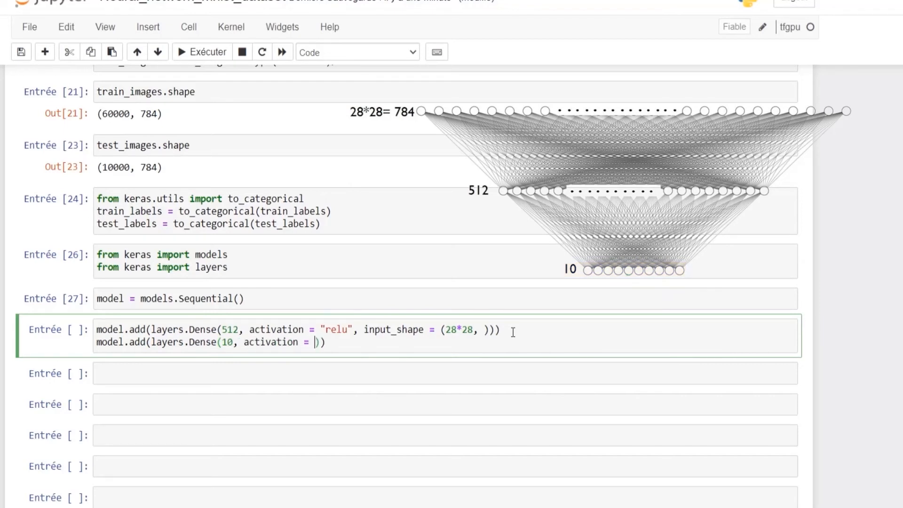
text("")
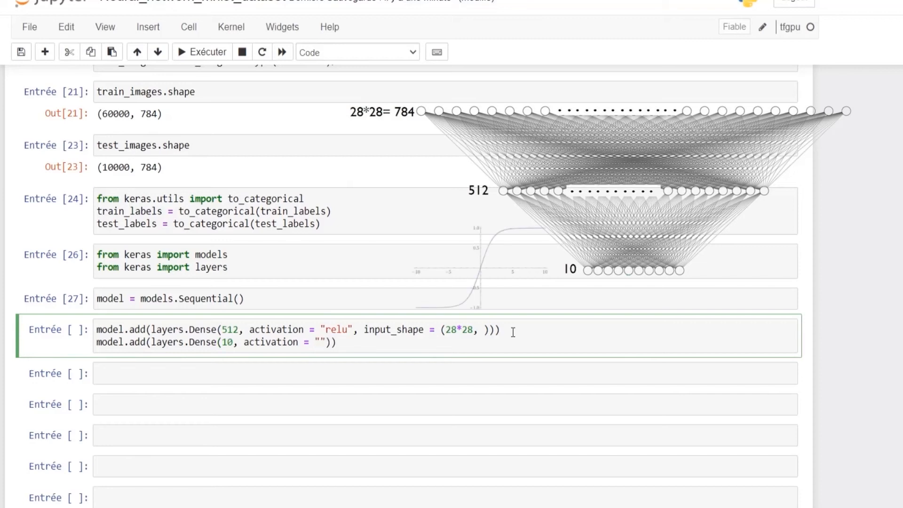
text(softmax)
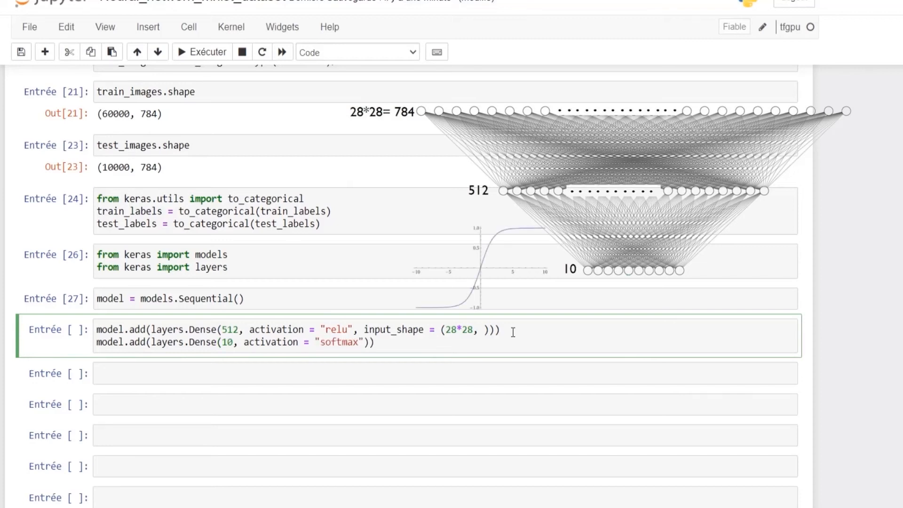
click(202, 51)
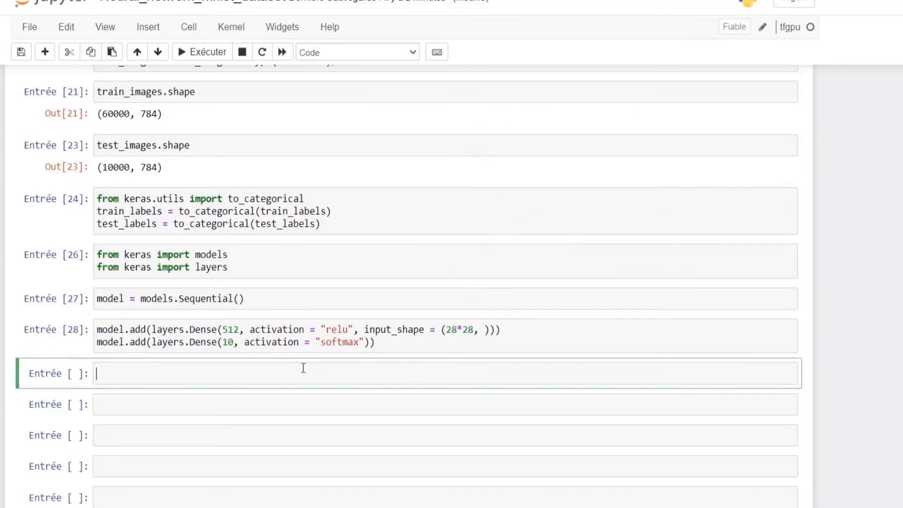
Run model.summary() listing both Dense layers and 407,050 total parameters.
text(model.summary()
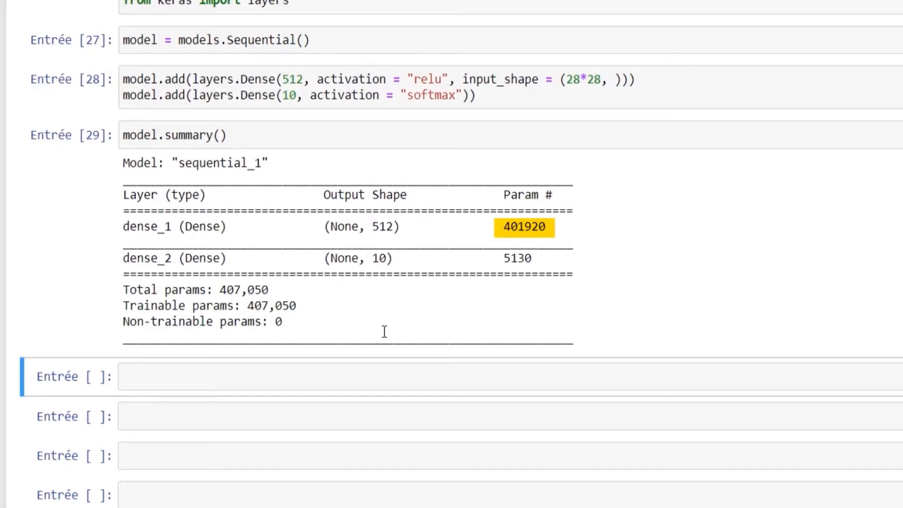
mouse_move(157, 366)
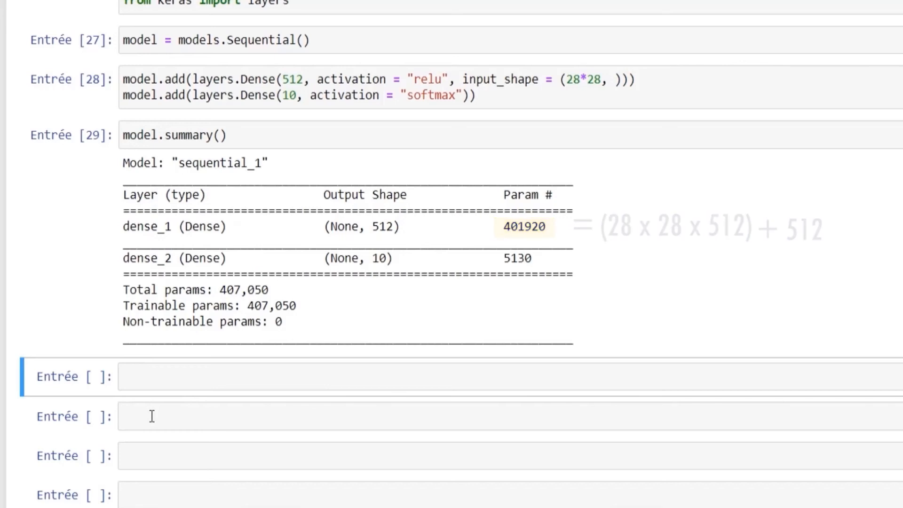
double_click(516, 257)
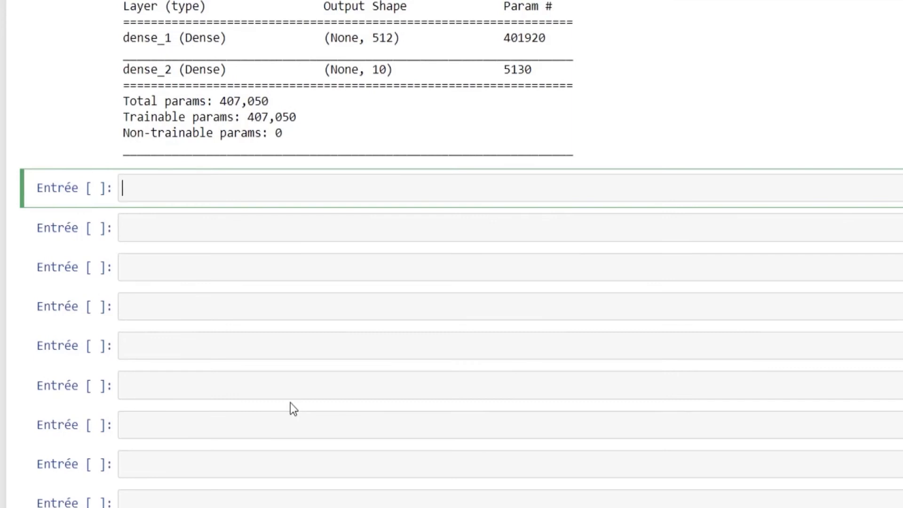
Begin model.compile with optimizer="rmsprop".
text(model)
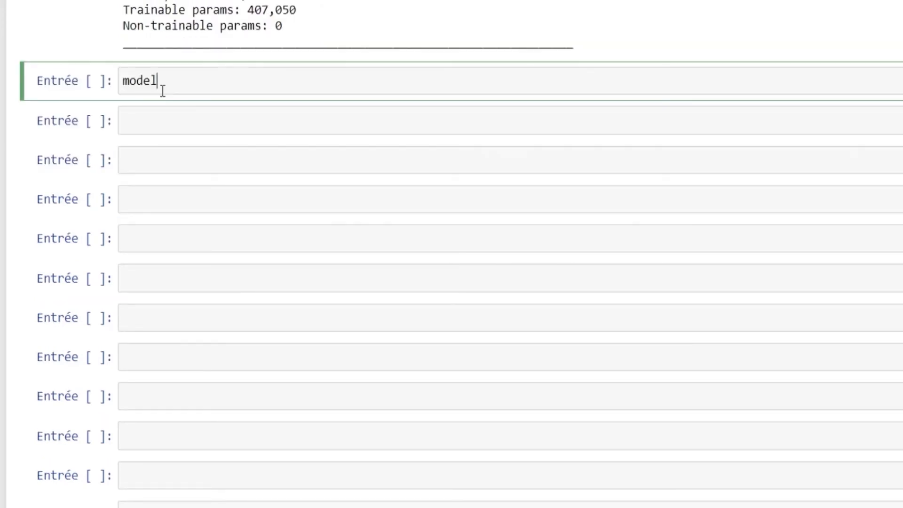
text(.compile)
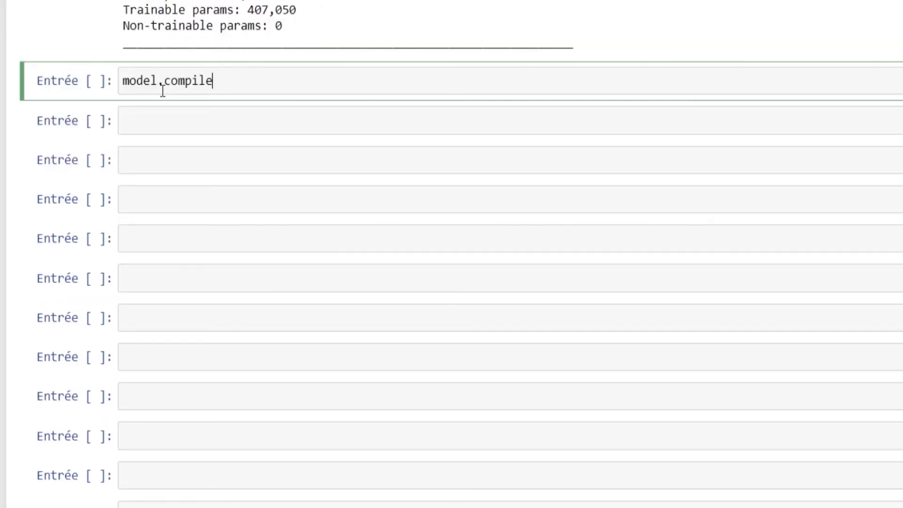
text((op)
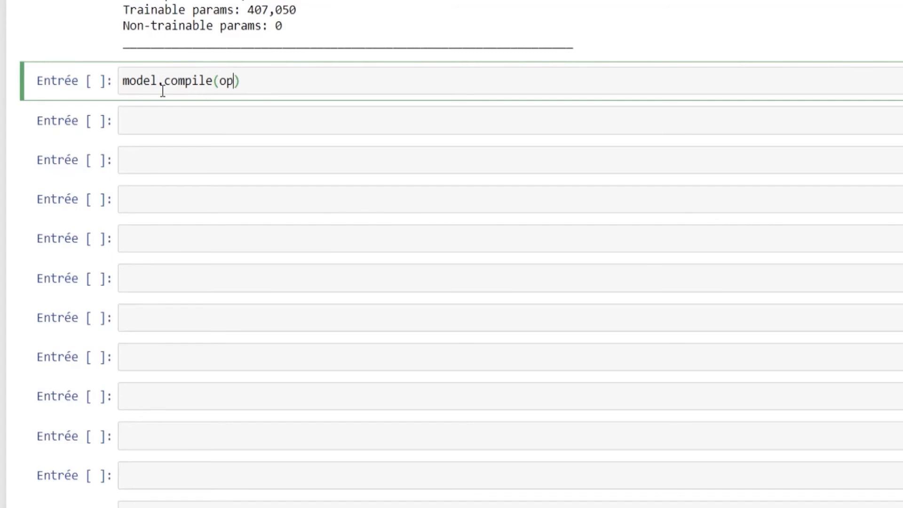
text(timizer=)
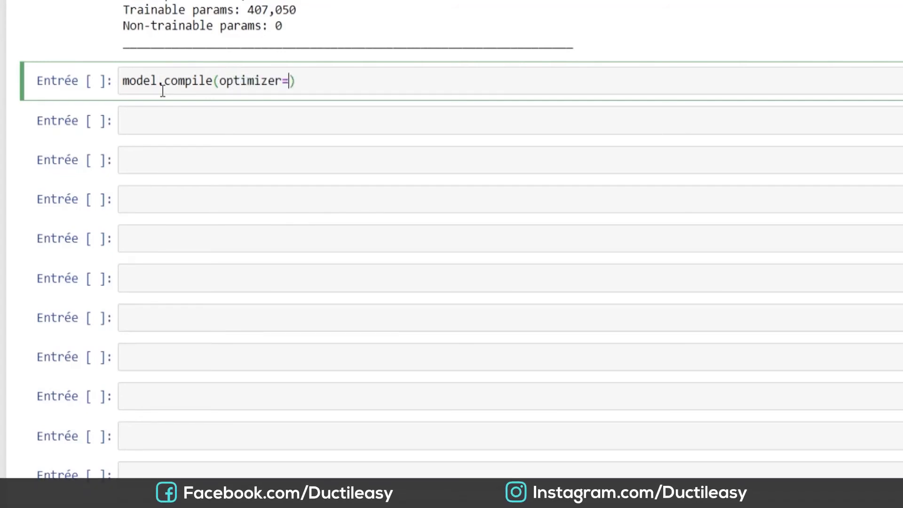
text("rmsprop",)
text(loss = "categ"))
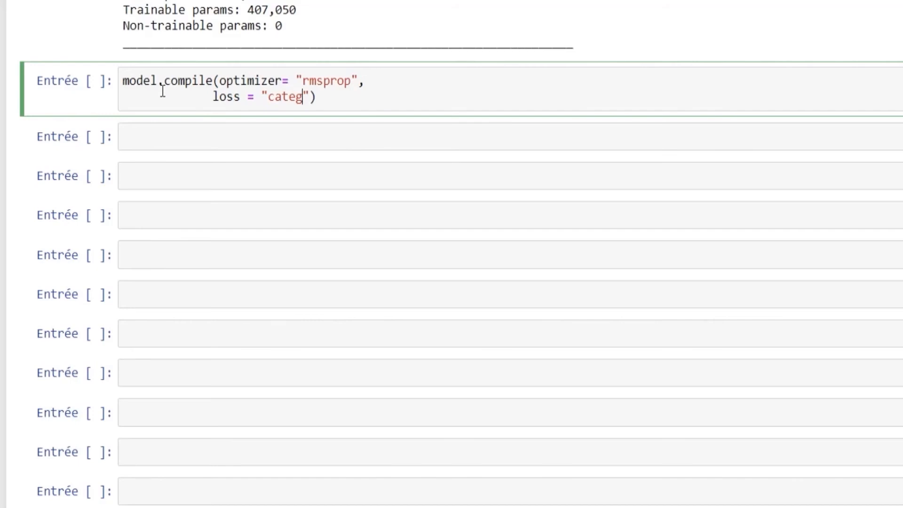
Complete compile with loss="categorical_crossentropy" and metrics=["accuracy"] and run it.
text(orical_c)
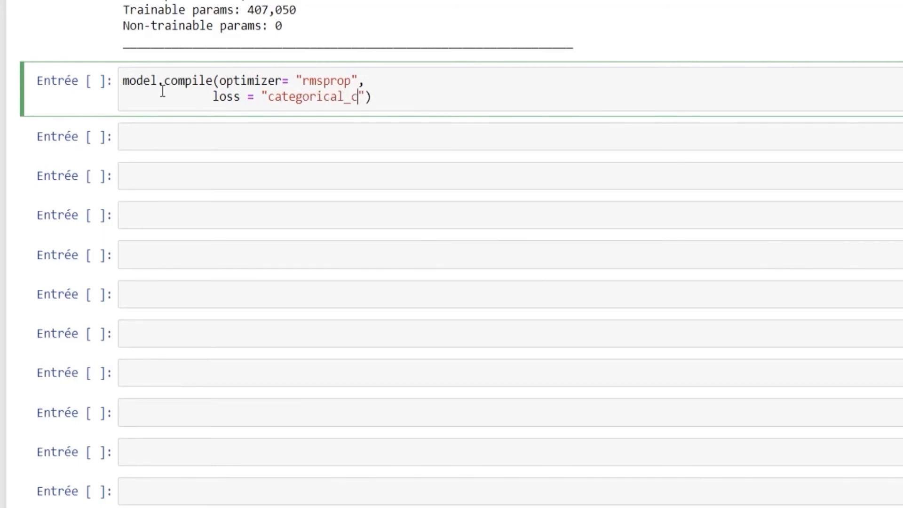
text(rossentropy)
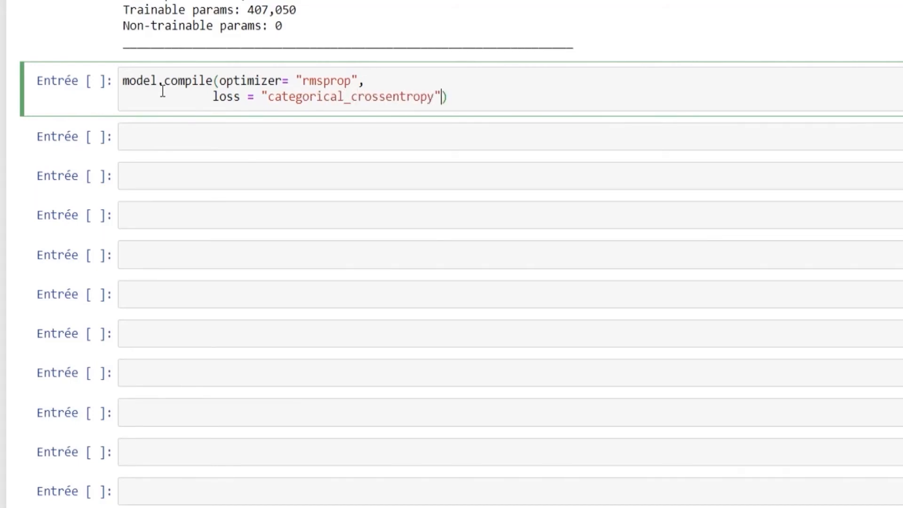
text(,)
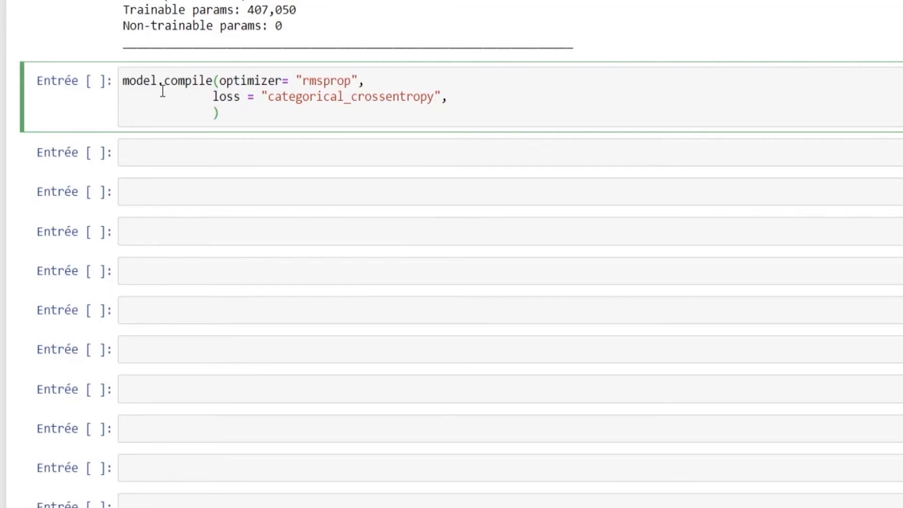
text(metrixc)
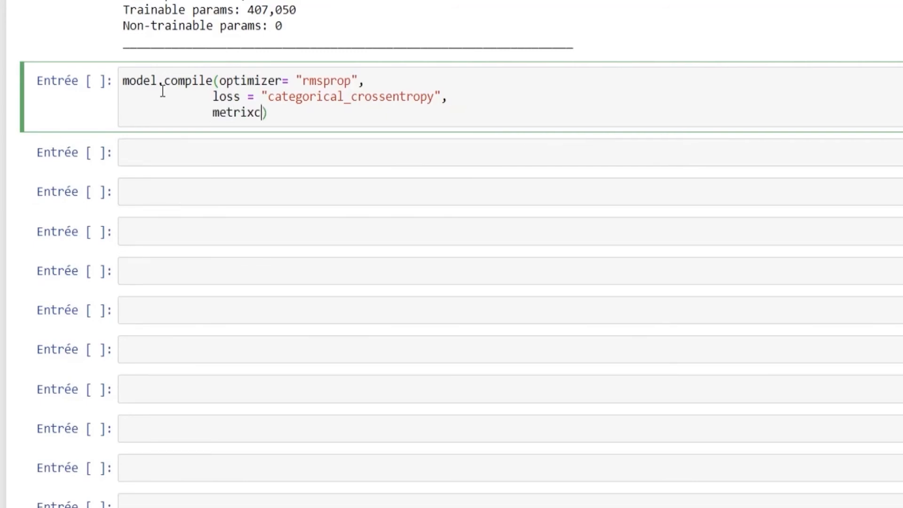
text(metrics = ["")
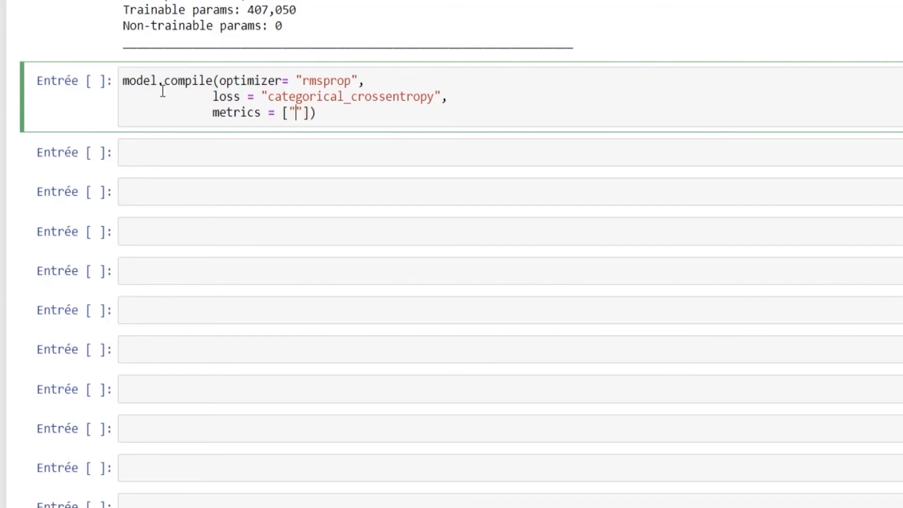
text(accuracy)
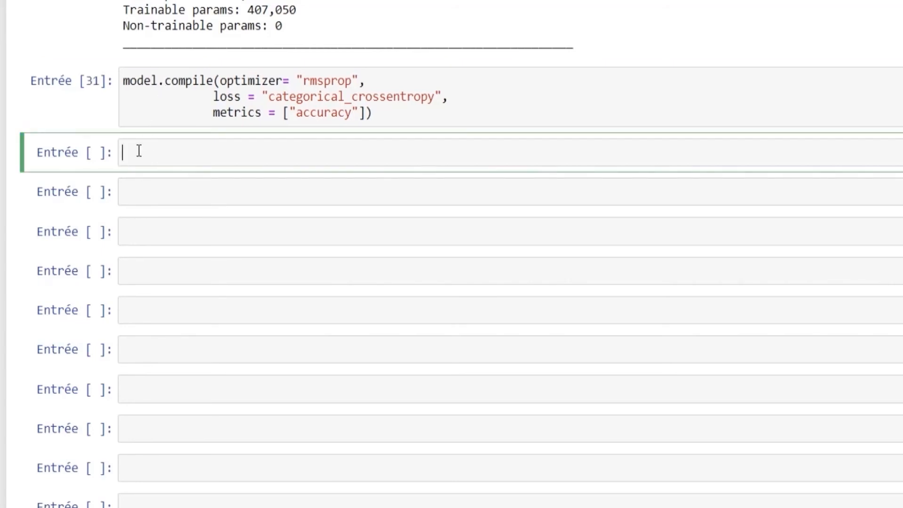
Run model.fit on train_images and train_labels with epochs=5, batch_size=128, reaching 0.9888 accuracy.
text(model.fit)
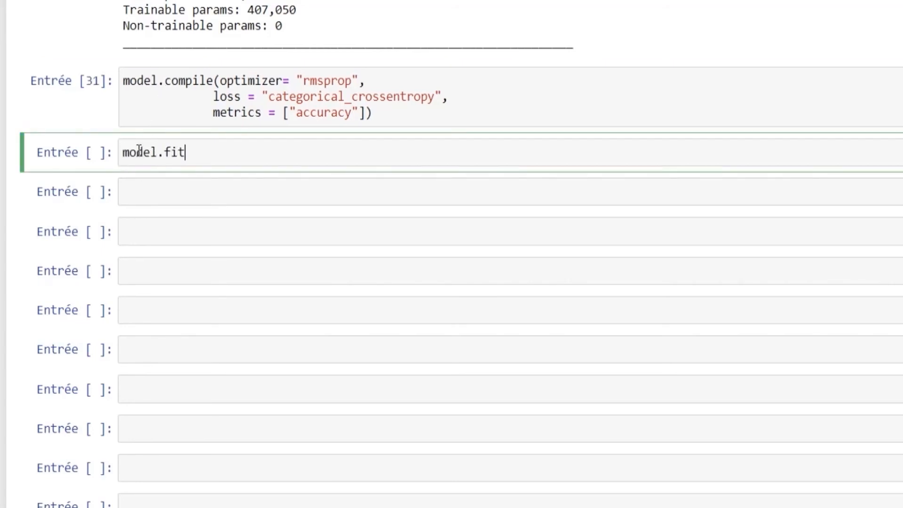
text((train))
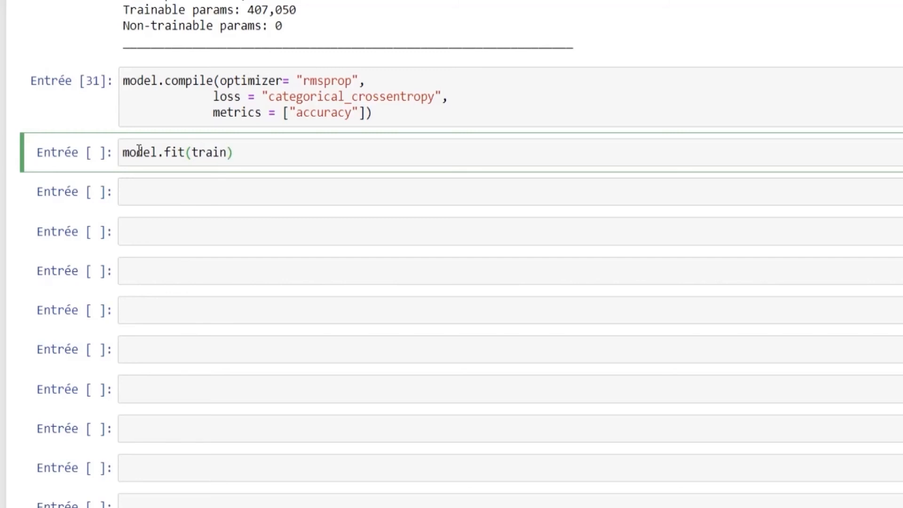
text(_images,)
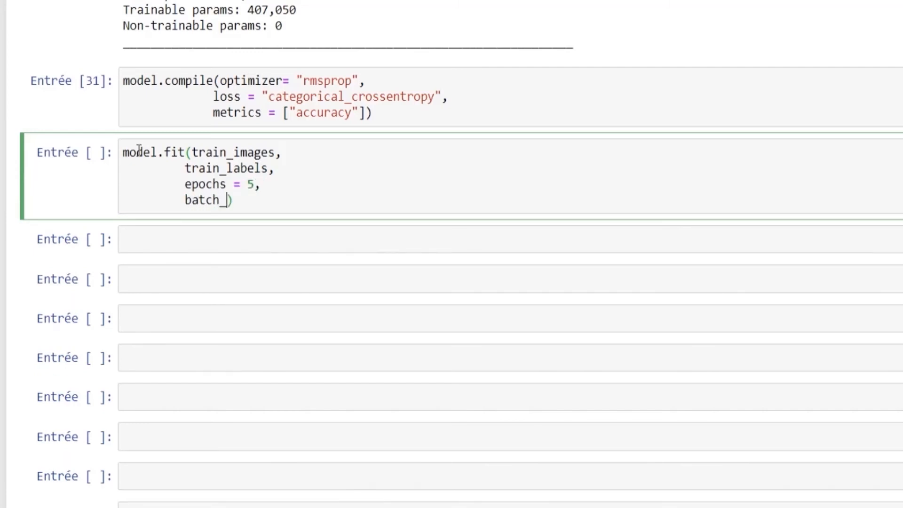
text(size = 128)
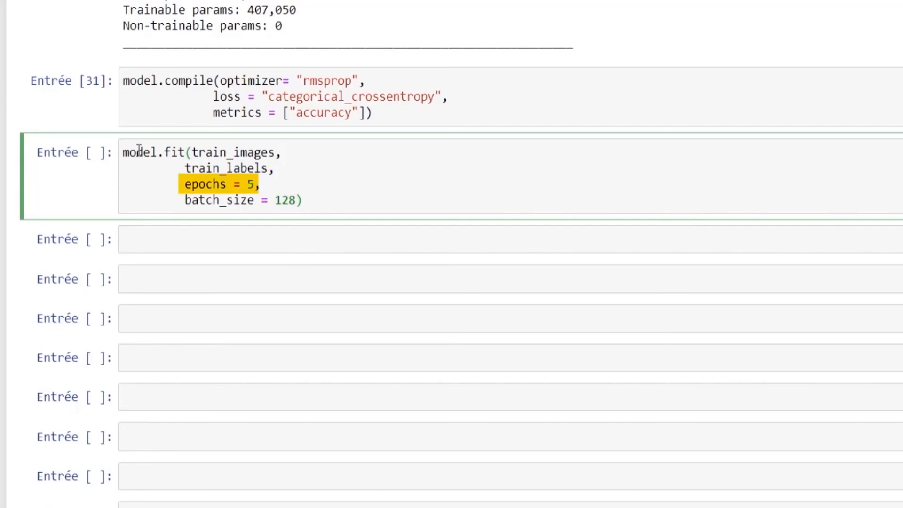
click(294, 200)
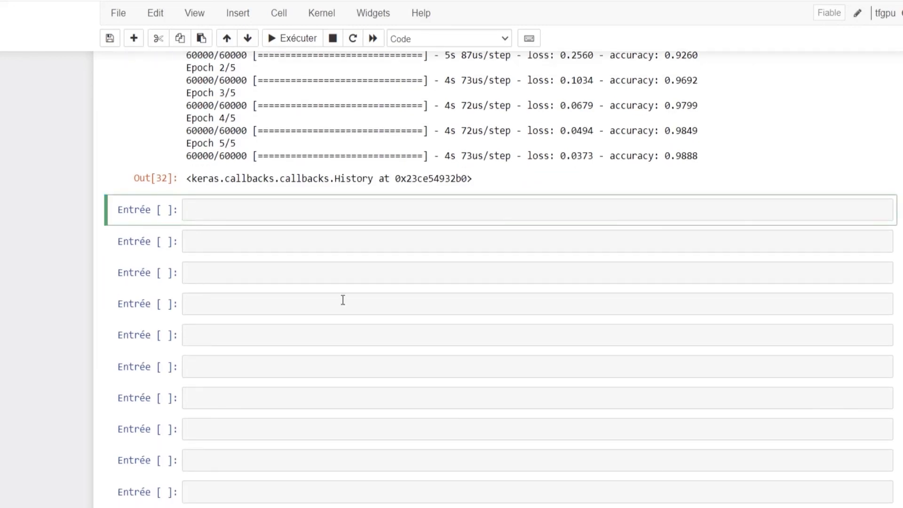
mouse_move(371, 336)
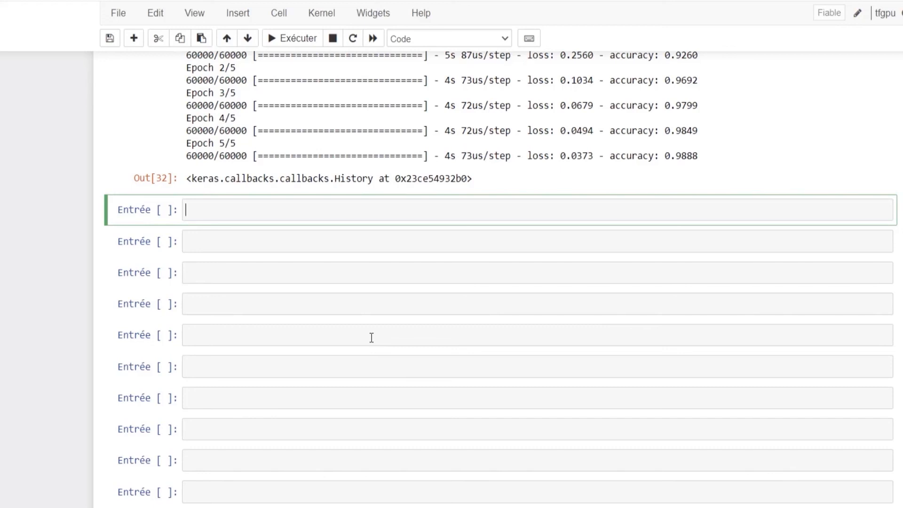
Evaluate the model on test_images and test_labels, printing test loss 0.0657 and accuracy 0.9804.
text(test_loss, test_acc = model.evaluate(test_images))
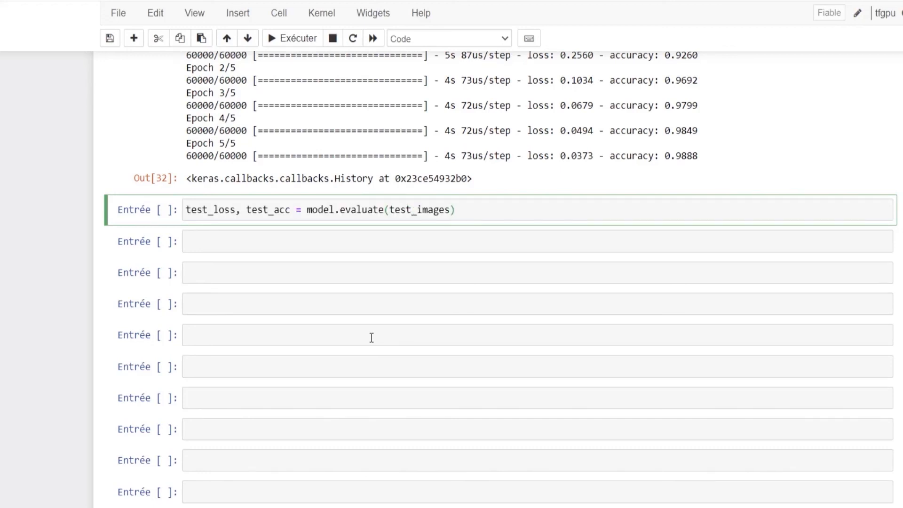
text(, test_labels))
text(print("test_loss : ", test_loss,"\ntest_acc : ", test_acc))
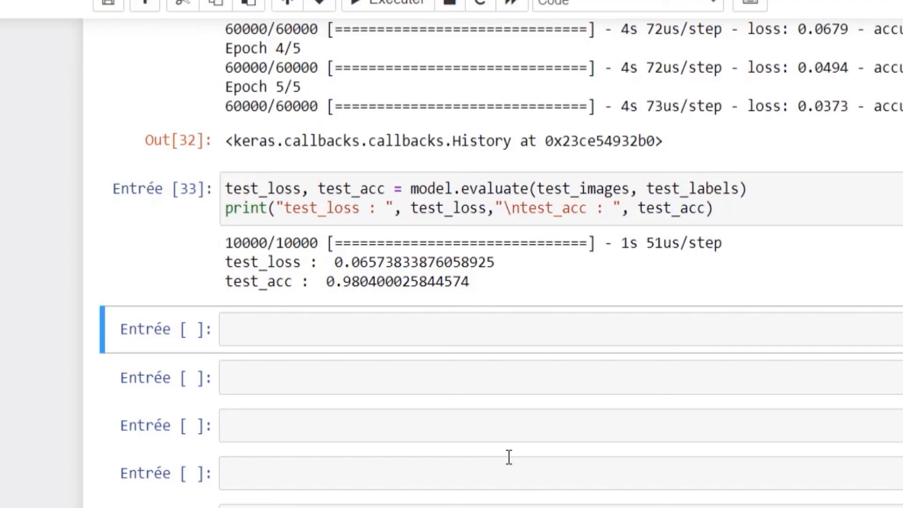
scroll(up, 3)
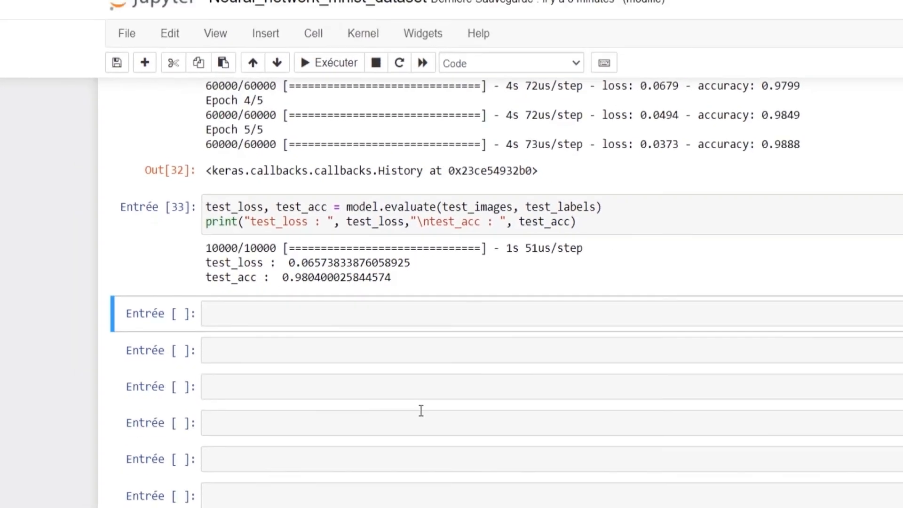